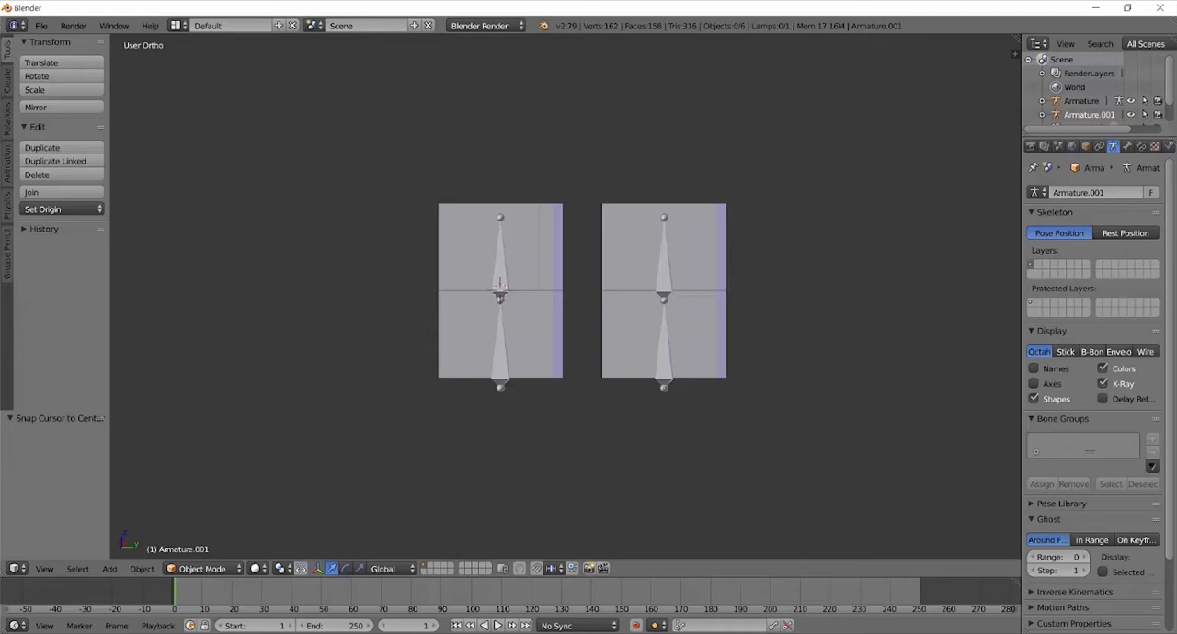
Step: Select the right-hand Cube.001 mesh with its Bone and Bone.001 vertex groups
{"action": "left_click", "coordinate": [664, 294]}
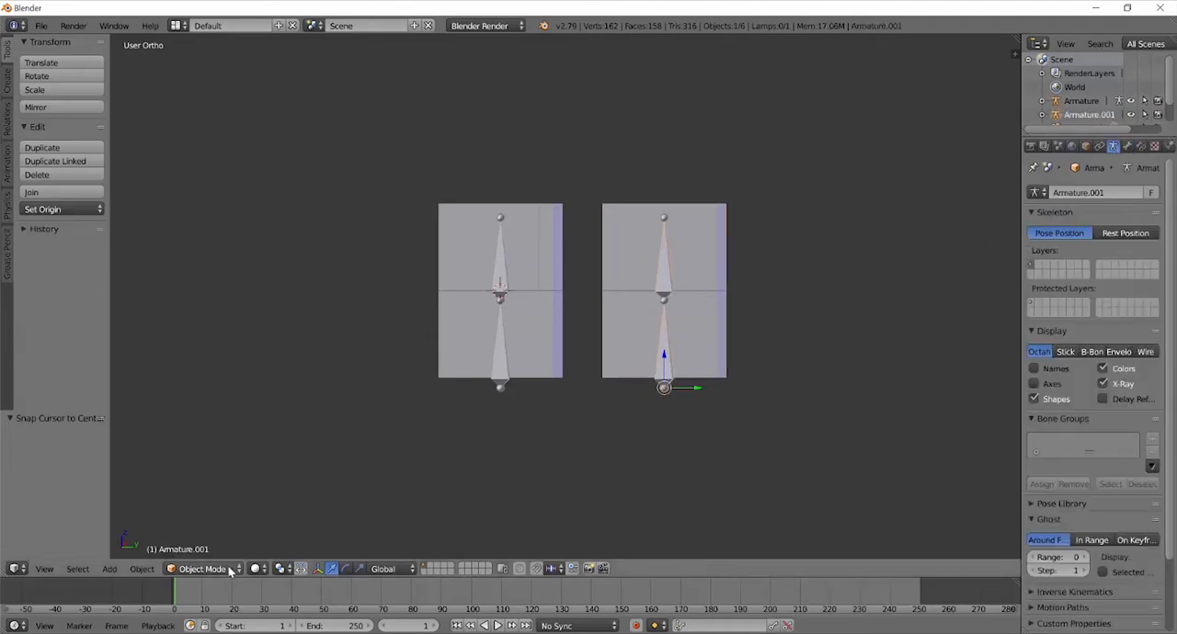
{"action": "left_click", "coordinate": [200, 568]}
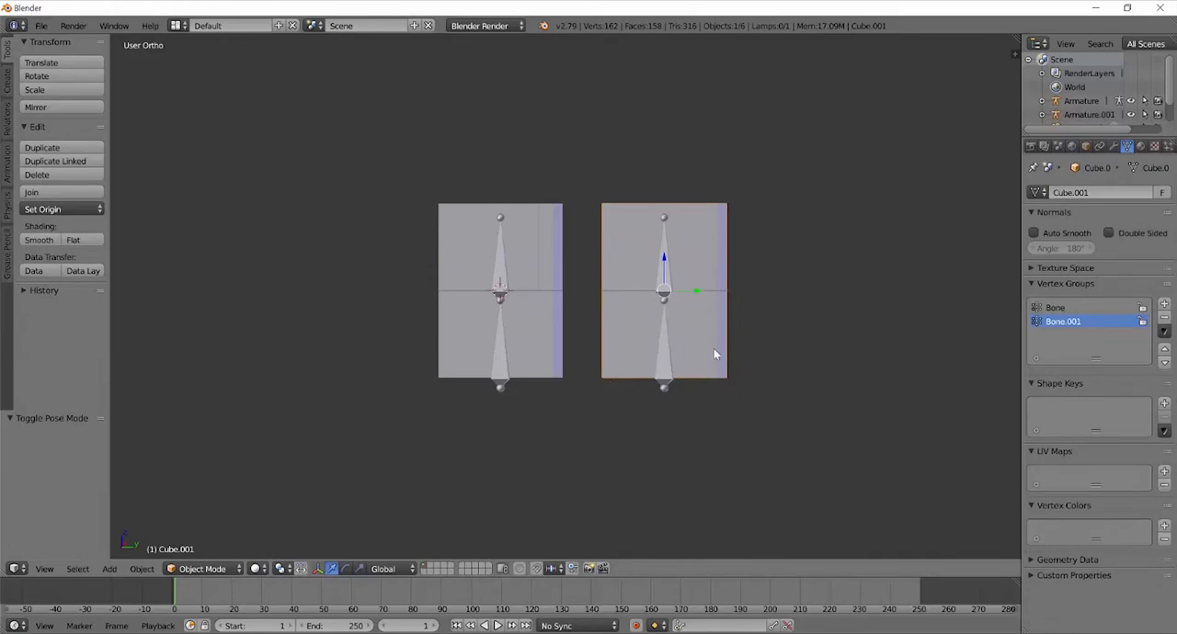
{"action": "left_click", "coordinate": [202, 570]}
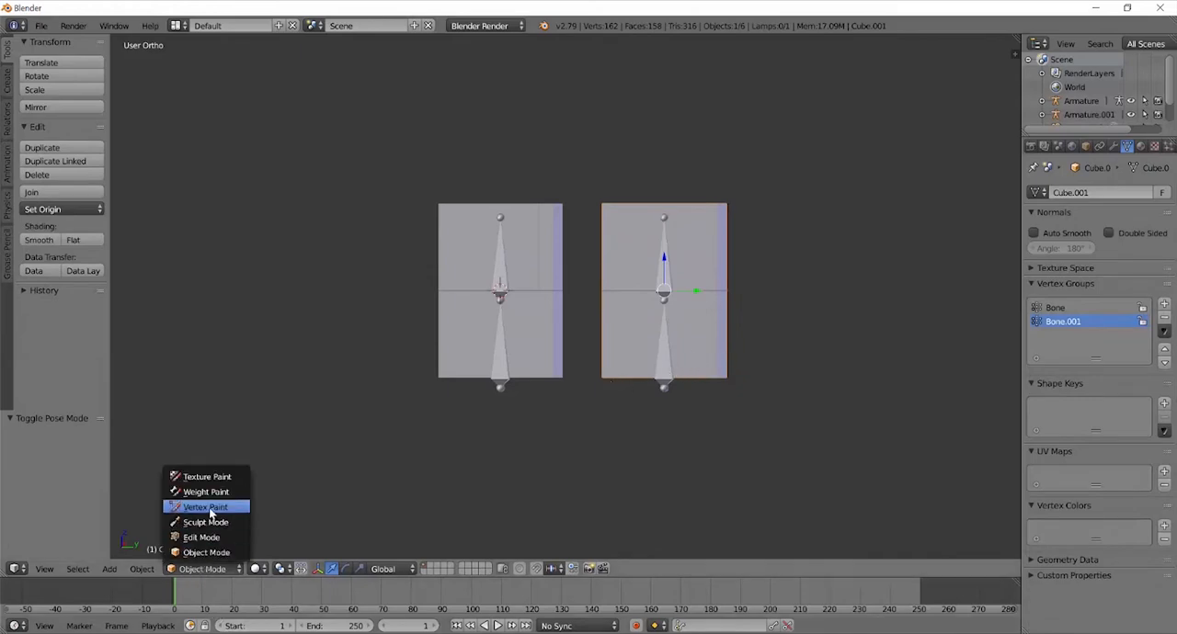
Step: Switch the right block into Weight Paint and test-bend the upper bone
{"action": "left_click", "coordinate": [206, 493]}
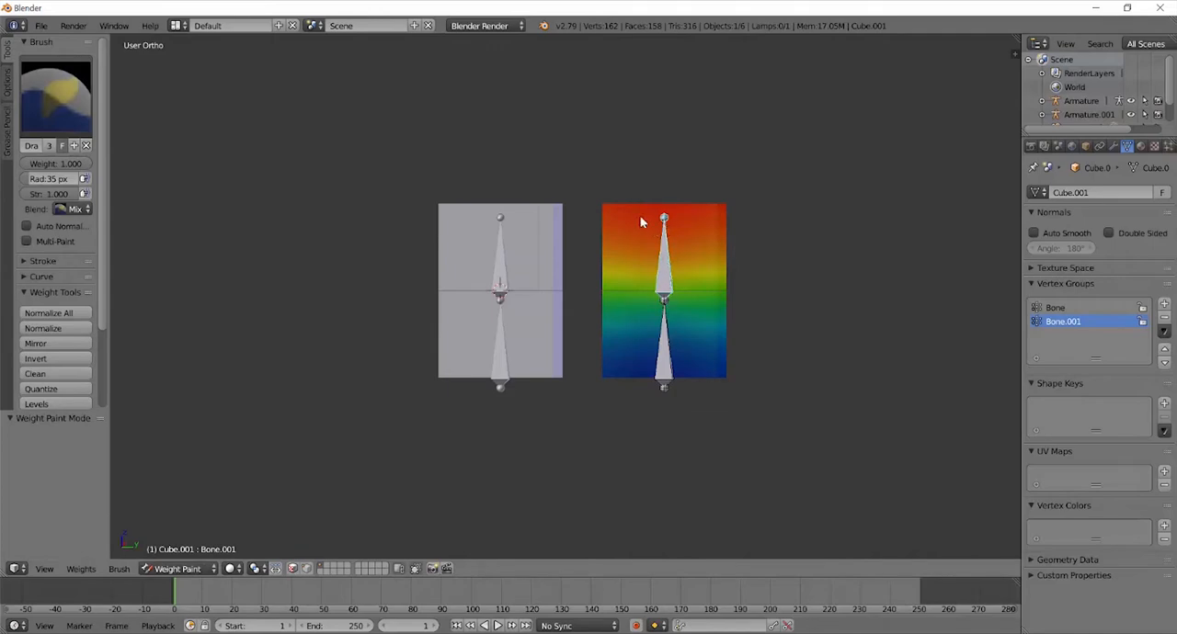
{"action": "mouse_move", "coordinate": [597, 217]}
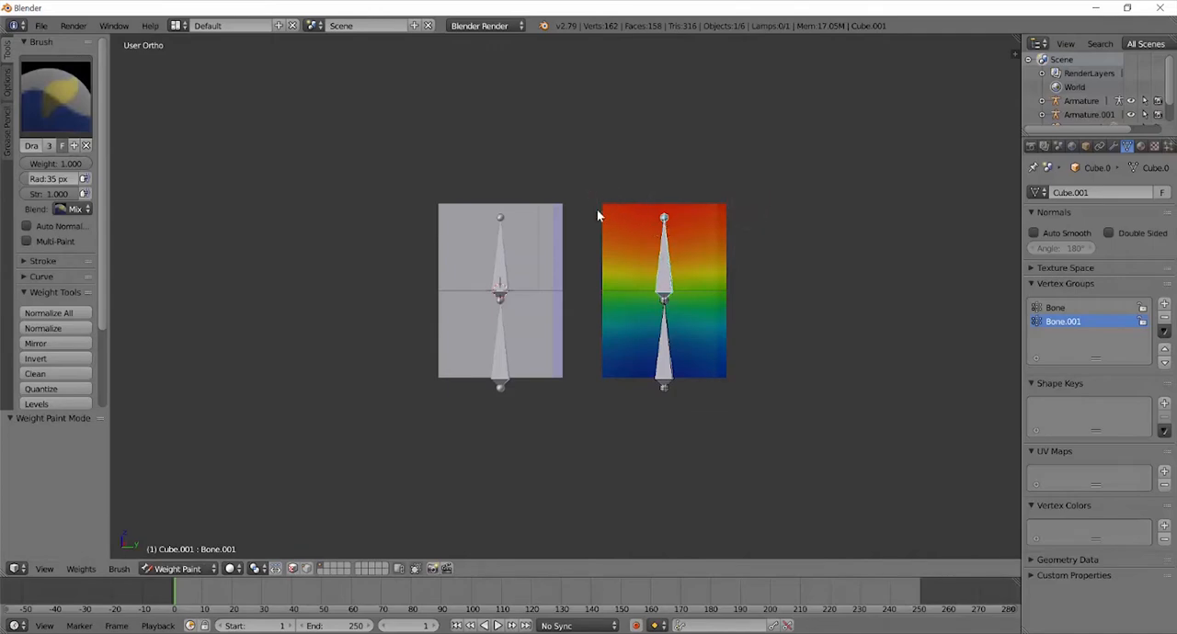
{"action": "mouse_move", "coordinate": [743, 378]}
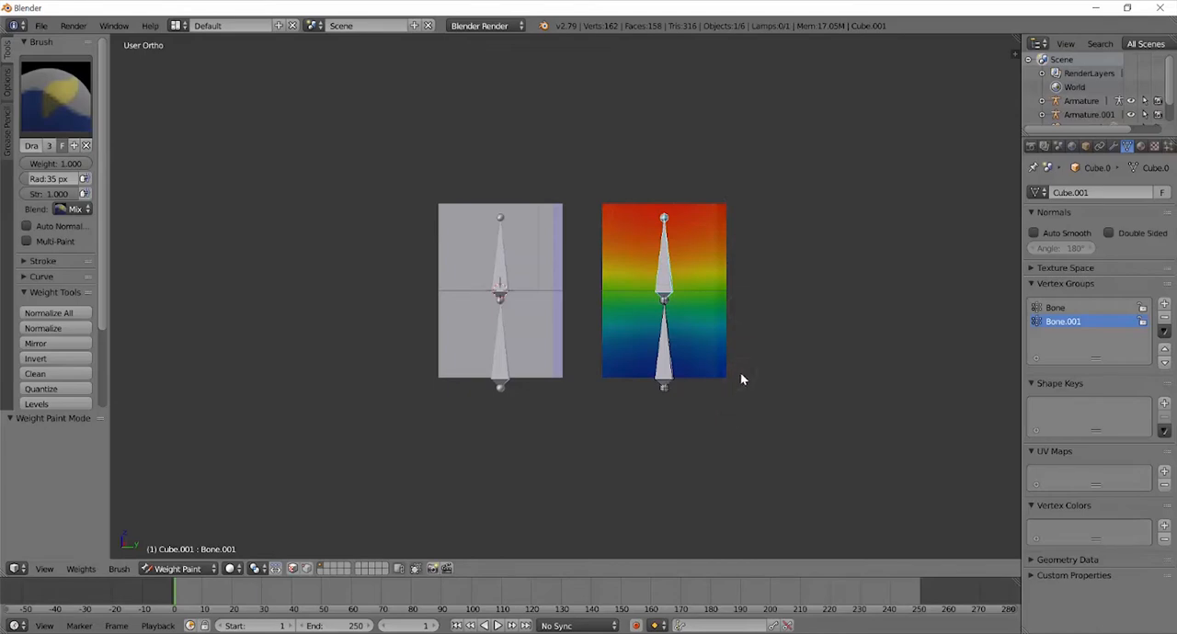
{"action": "mouse_move", "coordinate": [677, 274]}
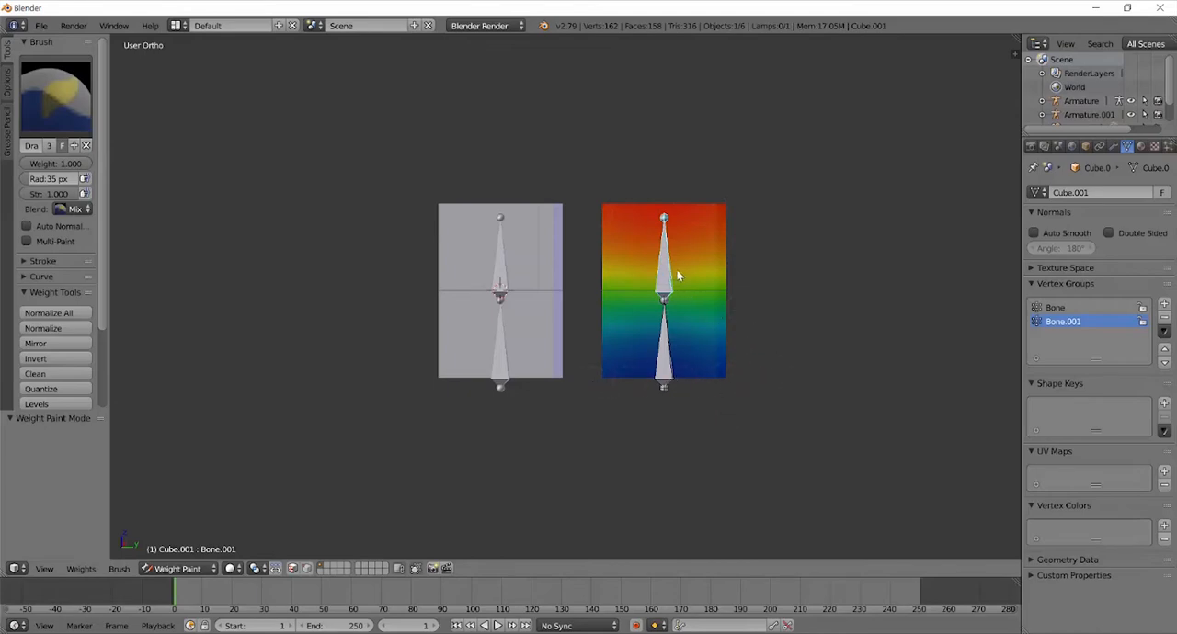
{"action": "left_click_drag", "start_coordinate": [662, 276], "coordinate": [726, 331]}
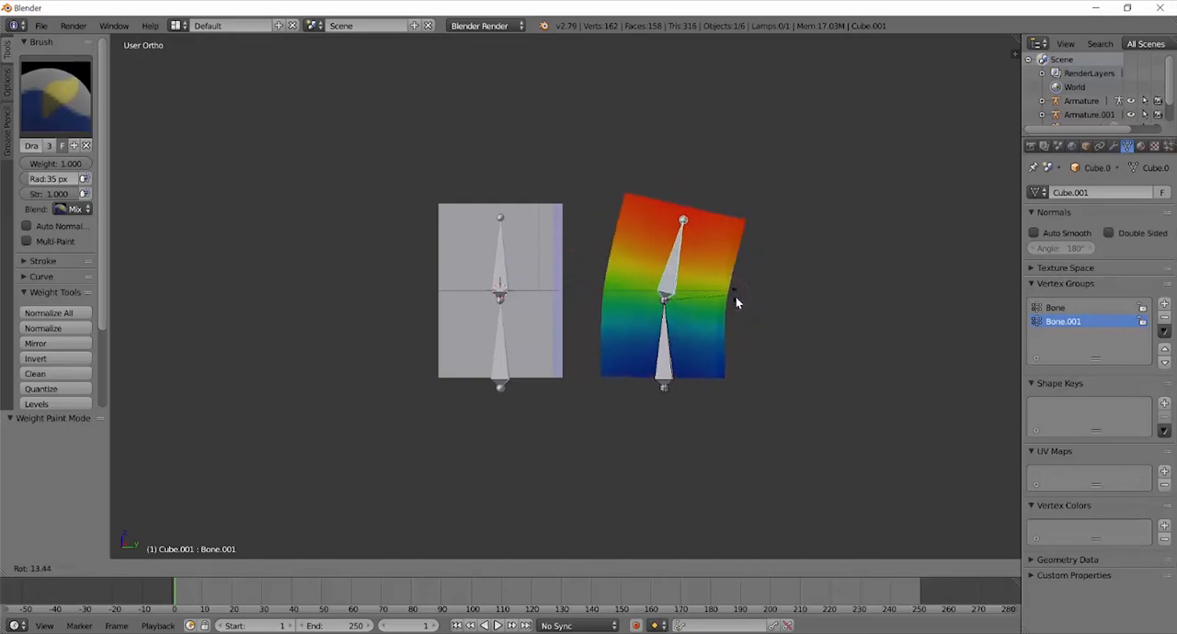
{"action": "left_click", "coordinate": [1056, 307]}
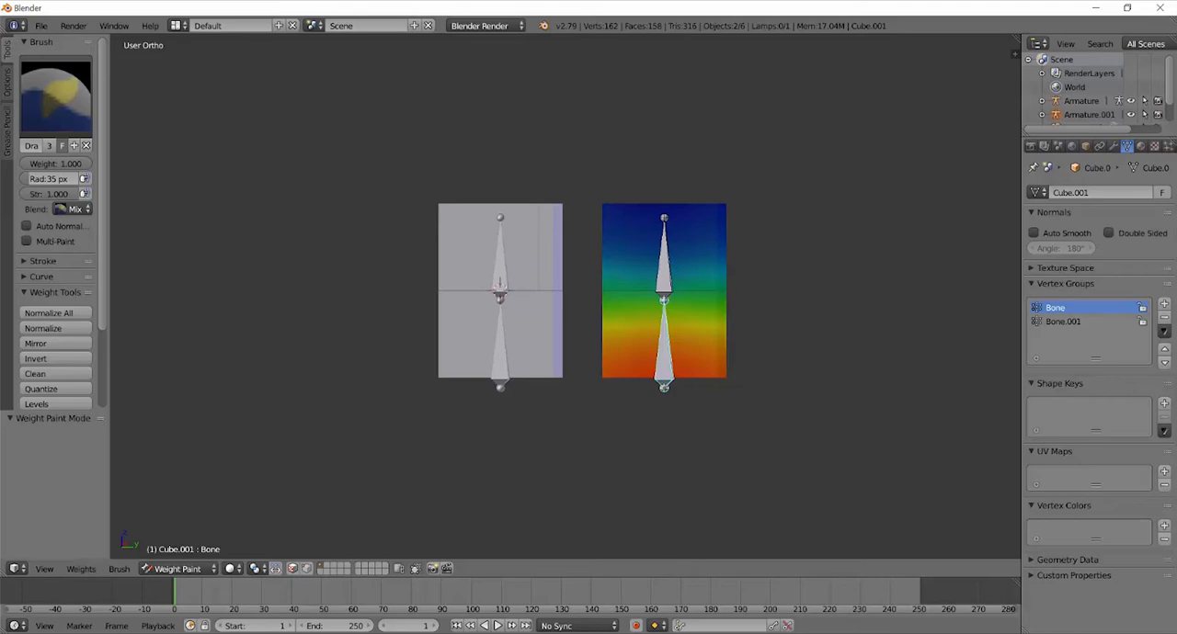
{"action": "mouse_move", "coordinate": [1154, 235]}
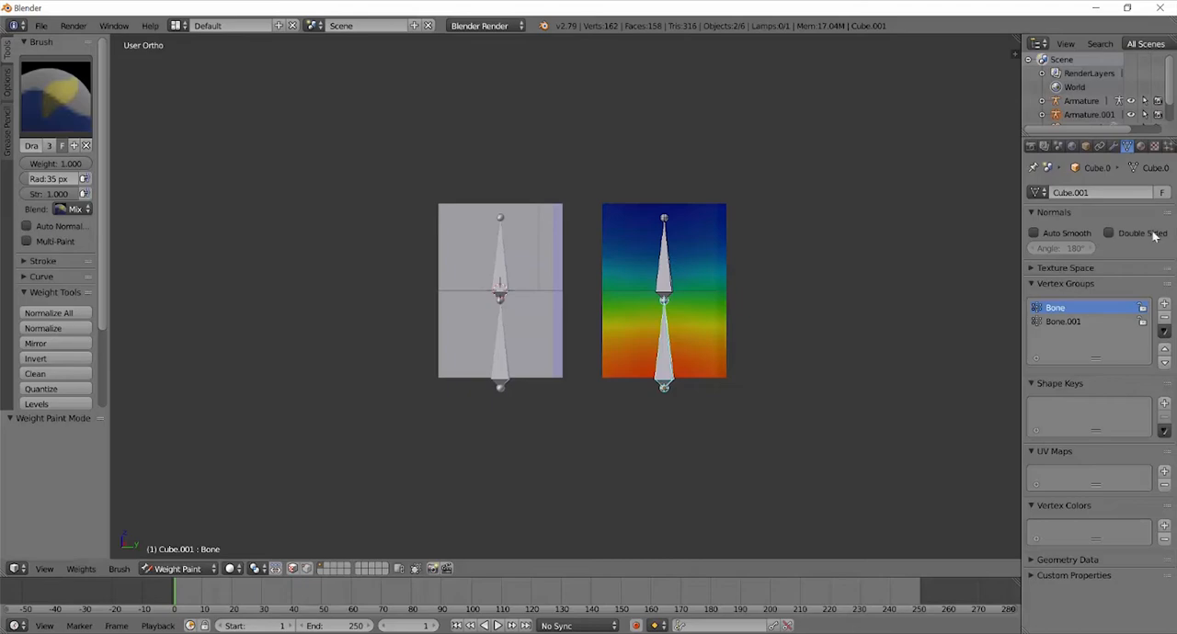
{"action": "mouse_move", "coordinate": [548, 287]}
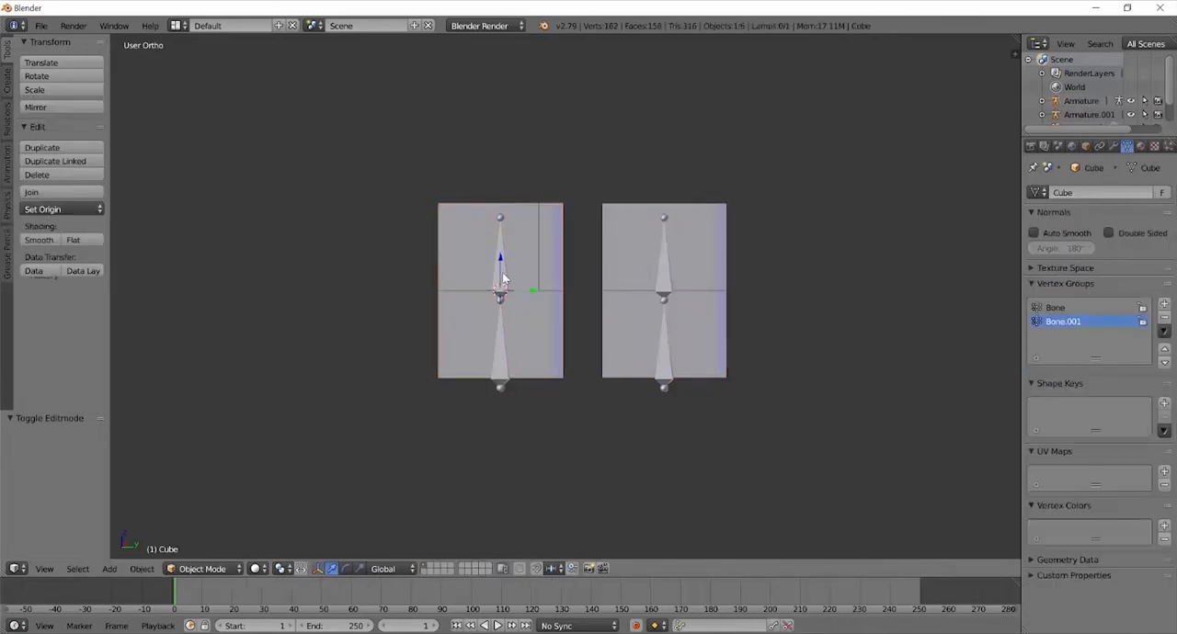
Step: Select the armature and switch it into Pose Mode
{"action": "left_click", "coordinate": [202, 569]}
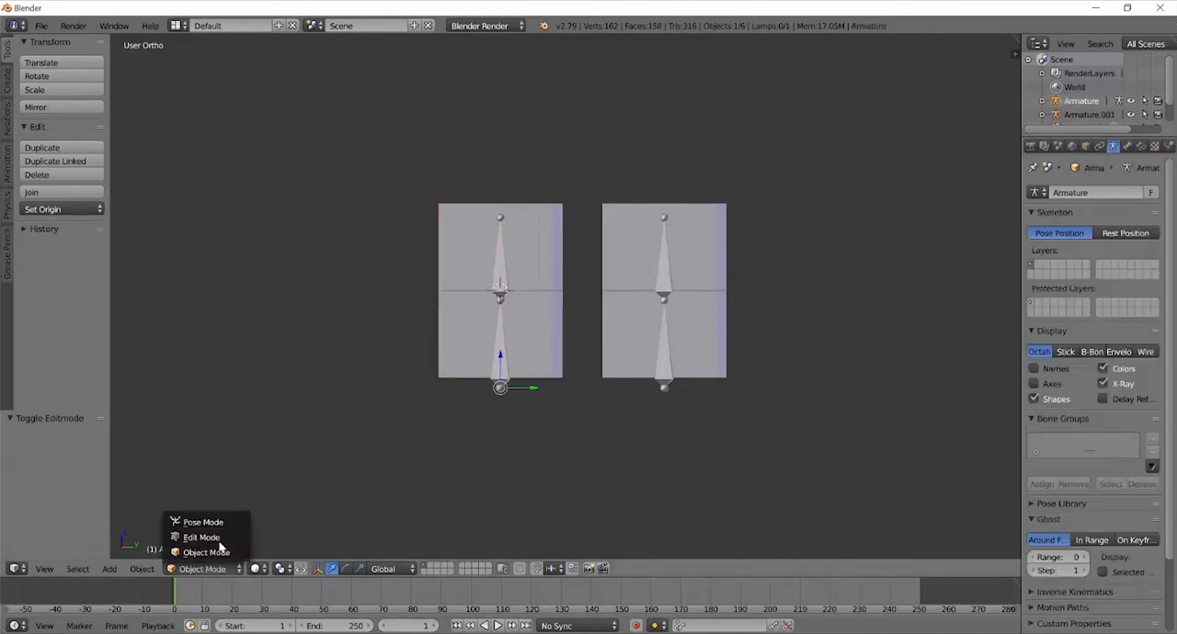
{"action": "left_click", "coordinate": [203, 522]}
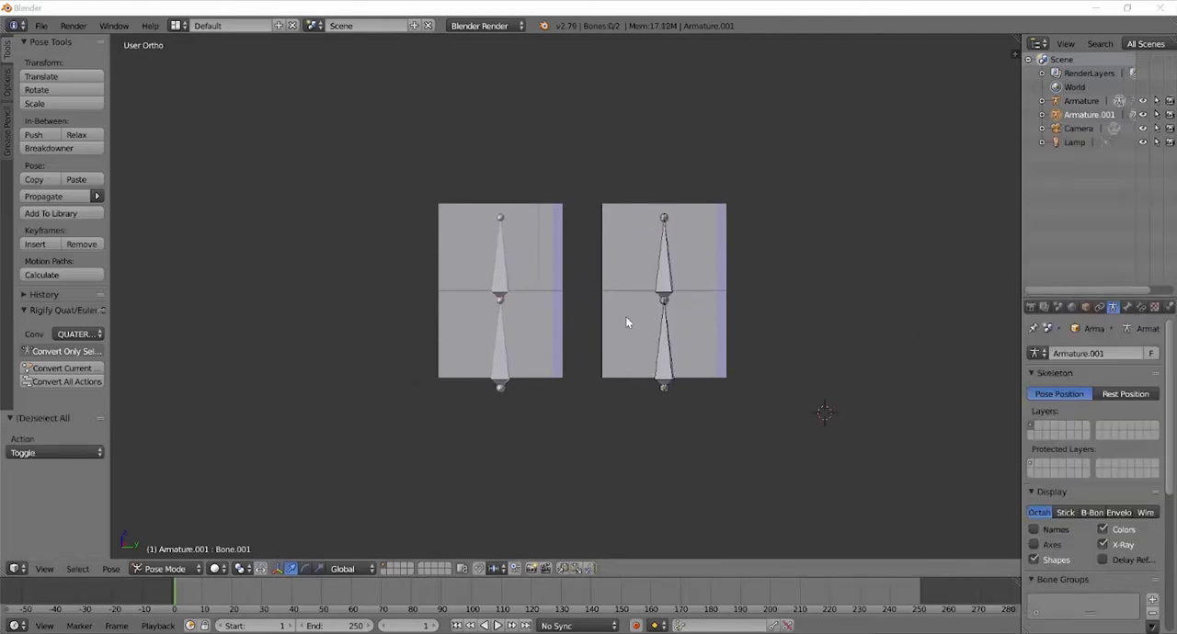
{"action": "mouse_move", "coordinate": [652, 302]}
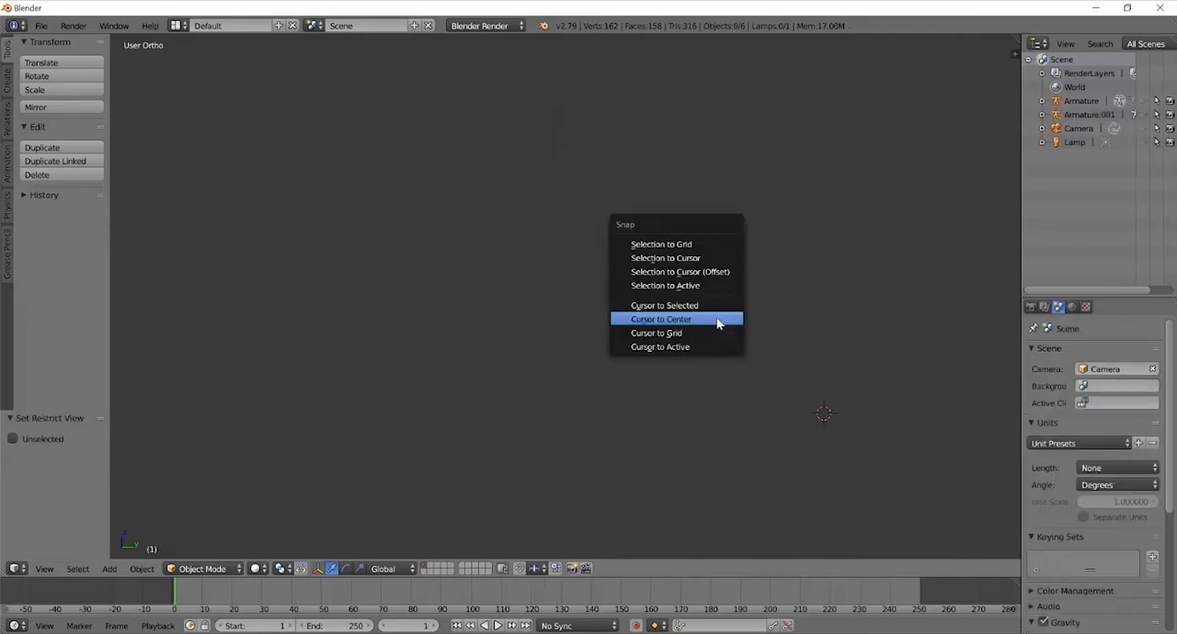
{"action": "mouse_move", "coordinate": [664, 305]}
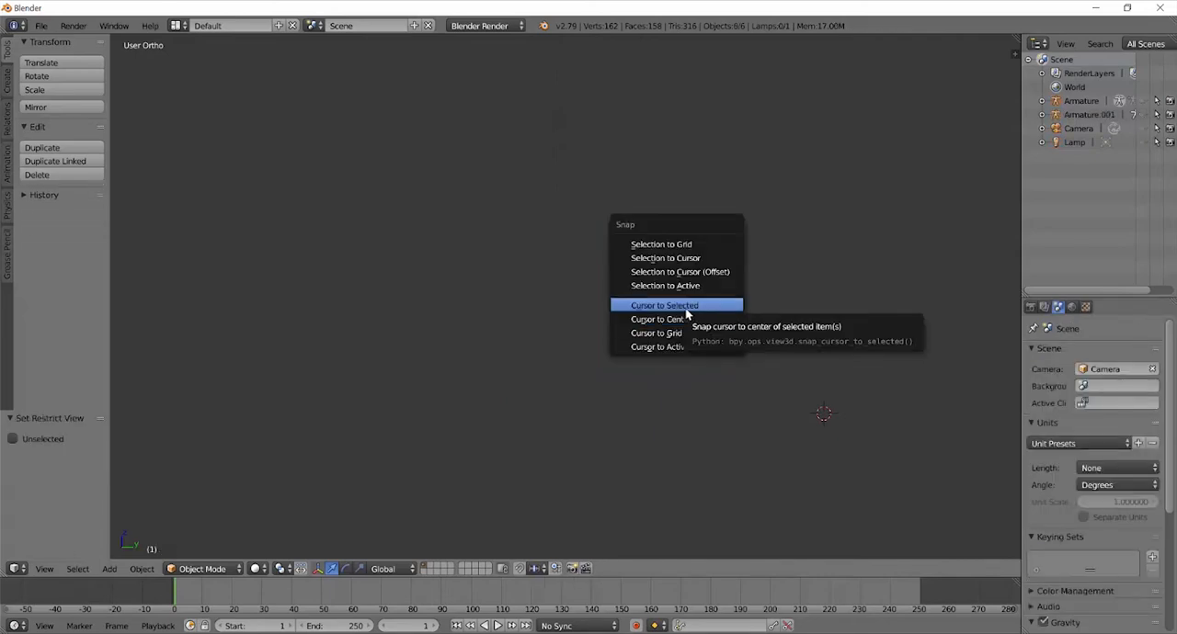
Step: Snap the 3D cursor to the scene centre and add a new cube, Cube.002, there
{"action": "left_click", "coordinate": [665, 305]}
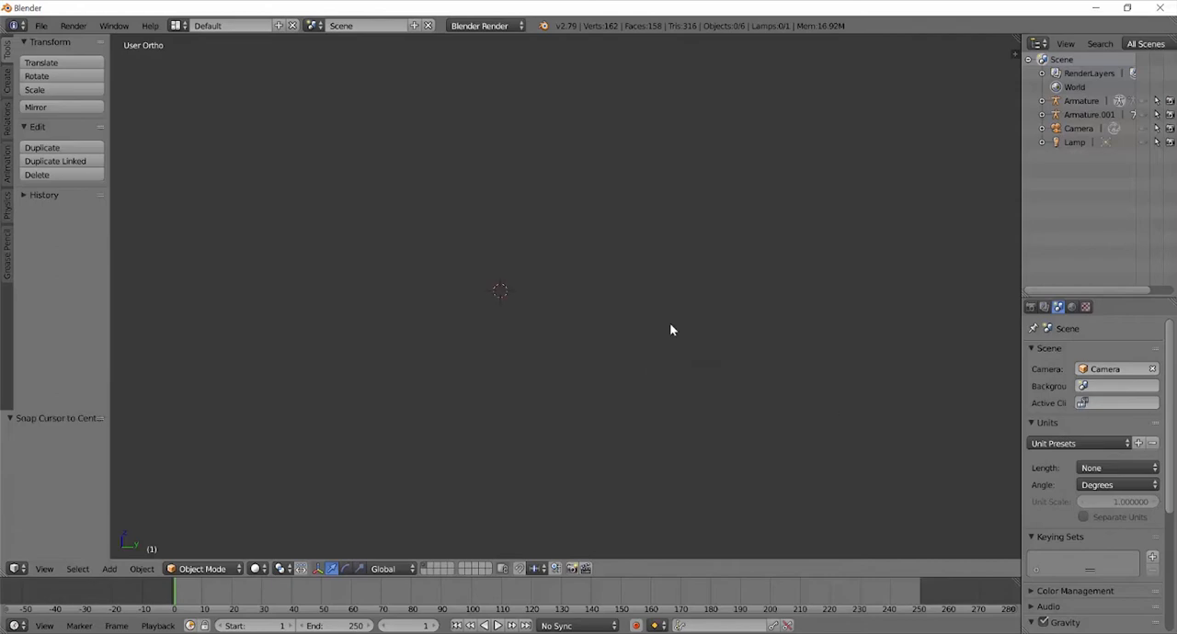
{"action": "left_click", "coordinate": [111, 570]}
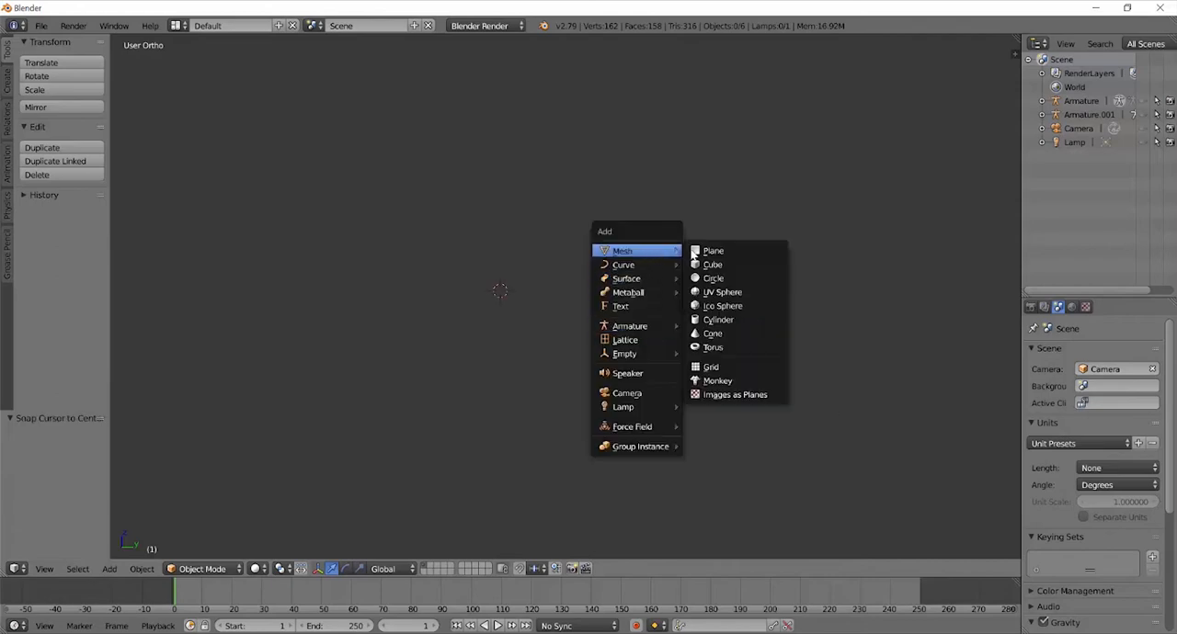
{"action": "left_click", "coordinate": [714, 265]}
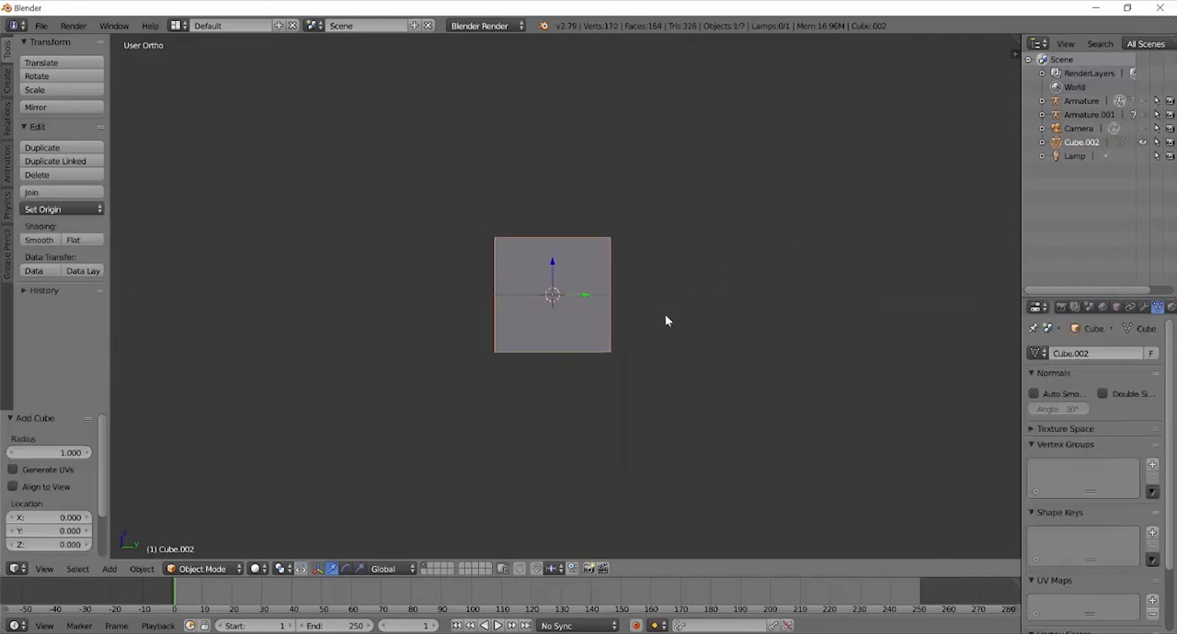
{"action": "left_click", "coordinate": [202, 568]}
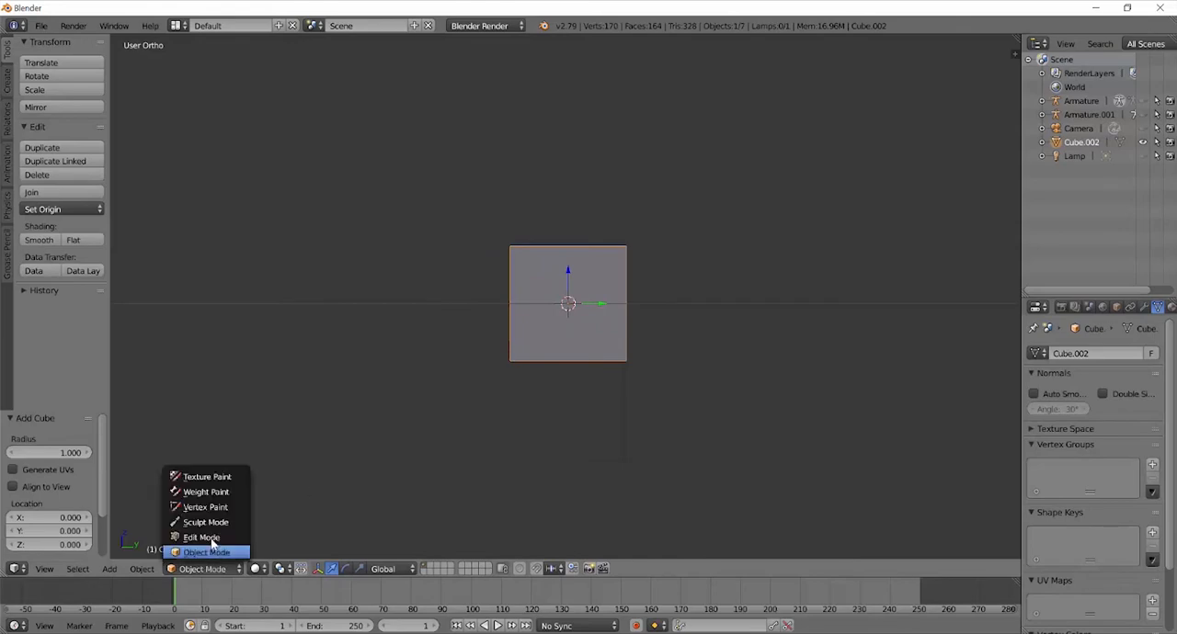
Step: Enter mesh editing on Cube.002 to extrude it into a blocky humanoid figure
{"action": "left_click", "coordinate": [202, 536]}
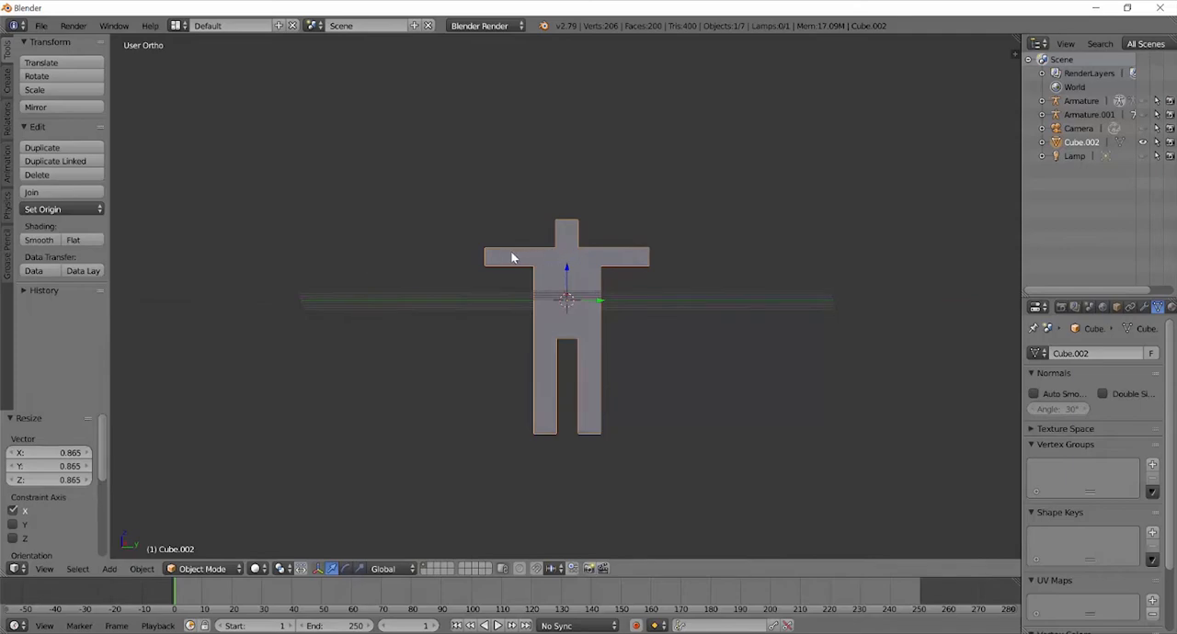
{"action": "mouse_move", "coordinate": [493, 261]}
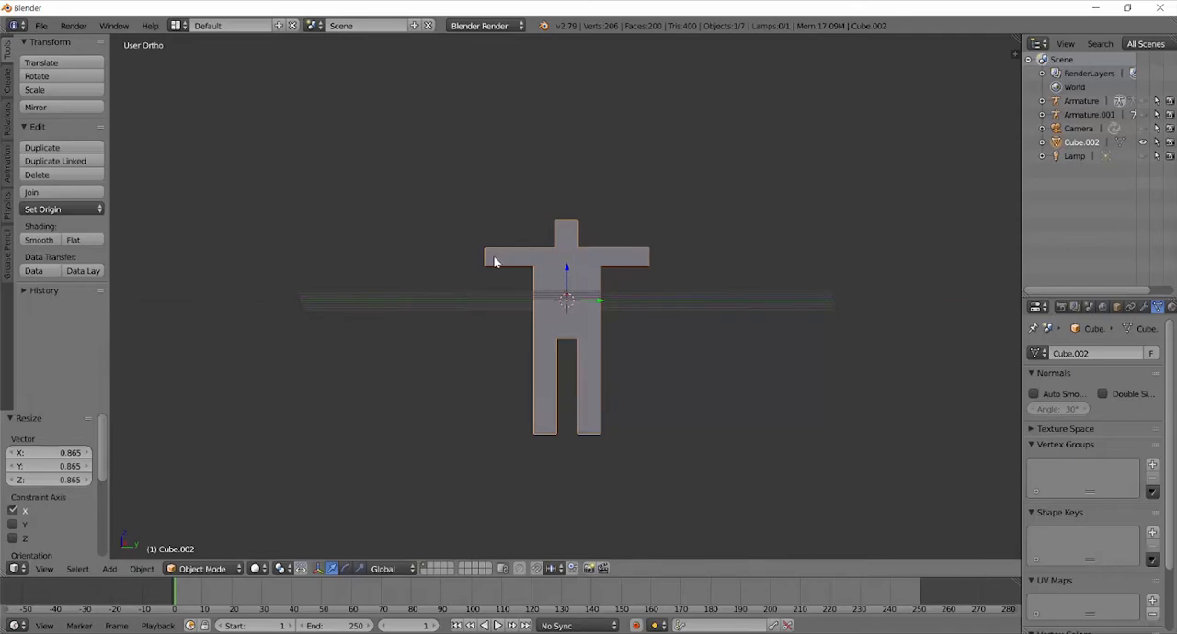
{"action": "mouse_move", "coordinate": [544, 337]}
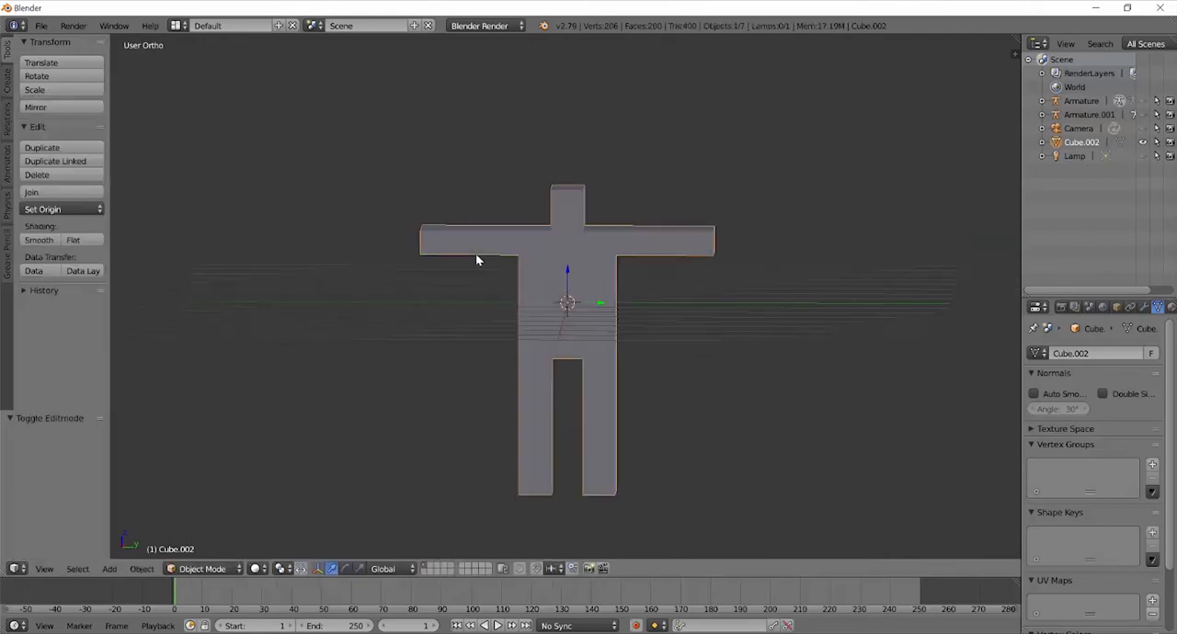
Step: Add loop cuts across the figure's limbs and torso with Ctrl+R
{"action": "key", "text": "Ctrl+R"}
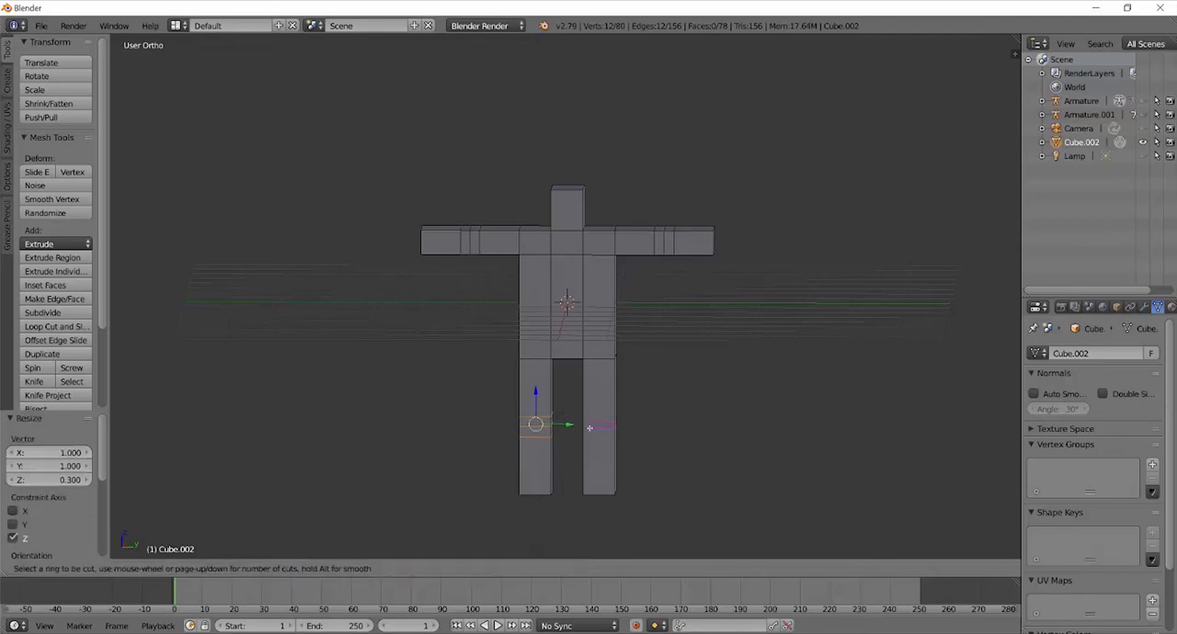
{"action": "left_click", "coordinate": [599, 423]}
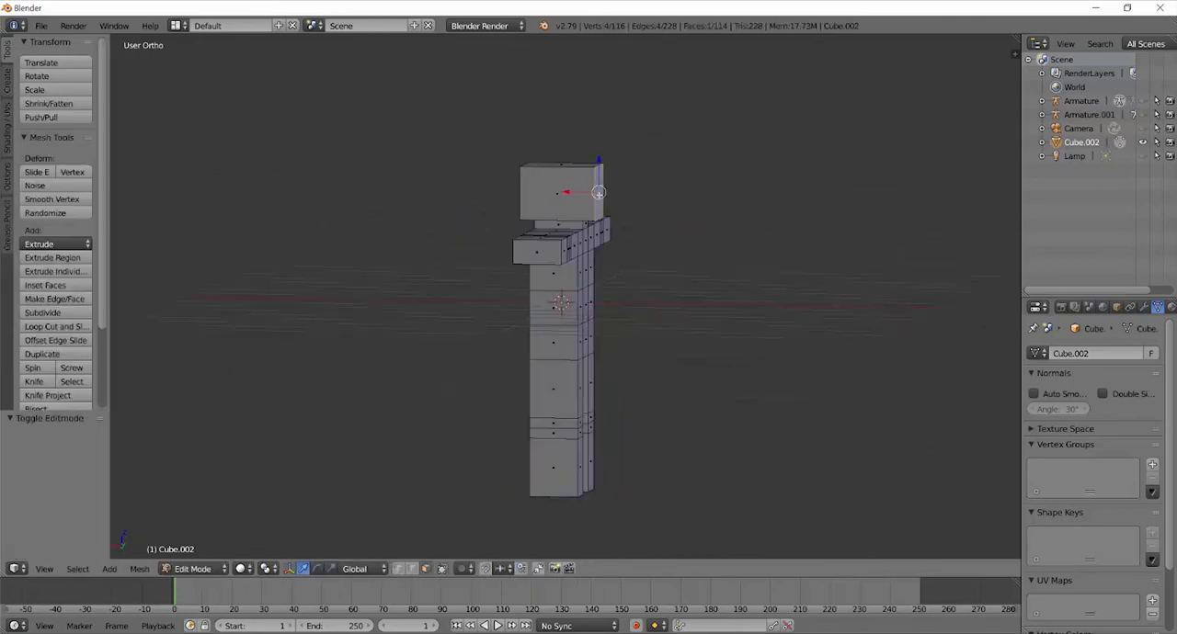
{"action": "left_click", "coordinate": [191, 568]}
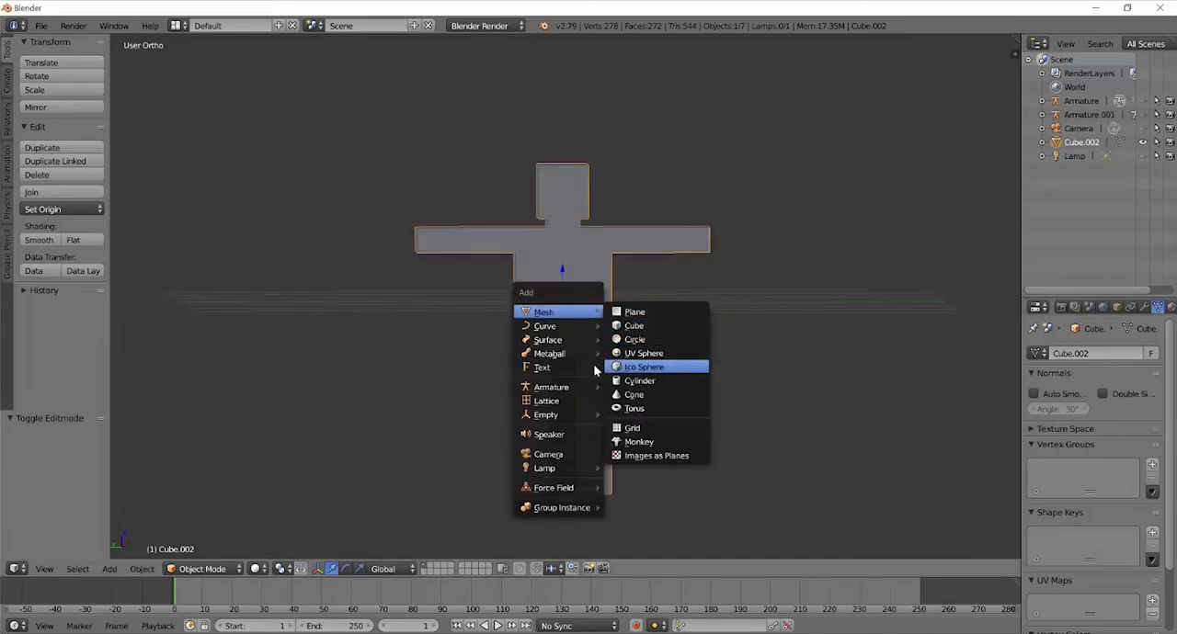
Step: Add Armature.002 inside the figure and enter Edit Mode on its bones
{"action": "left_click", "coordinate": [552, 386]}
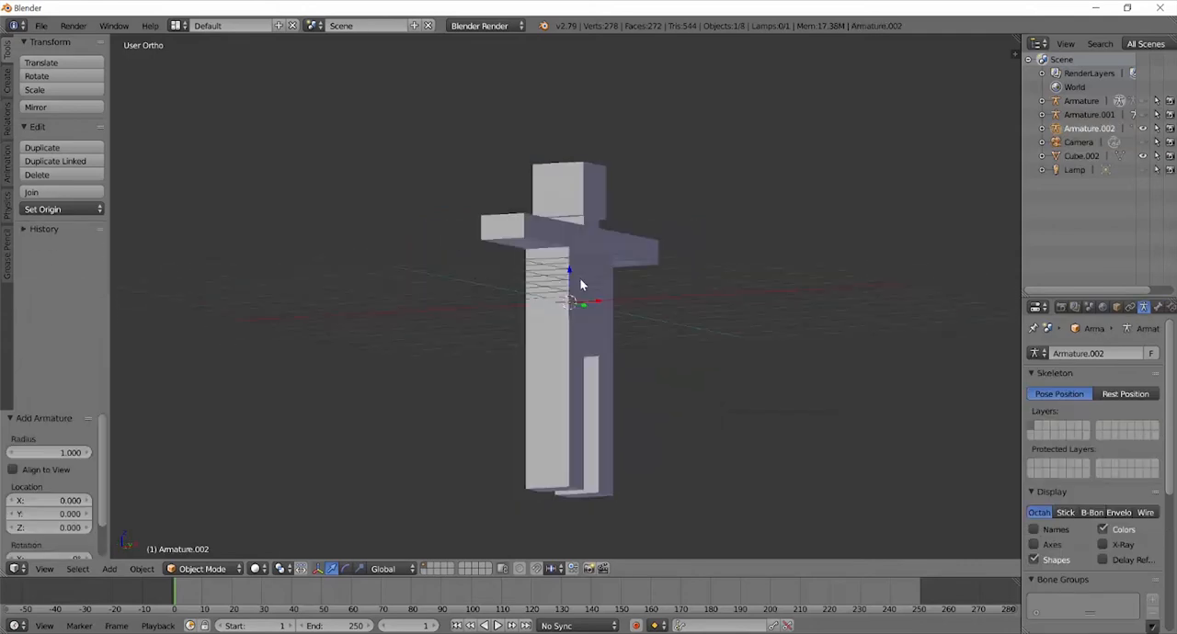
{"action": "left_click", "coordinate": [1125, 393]}
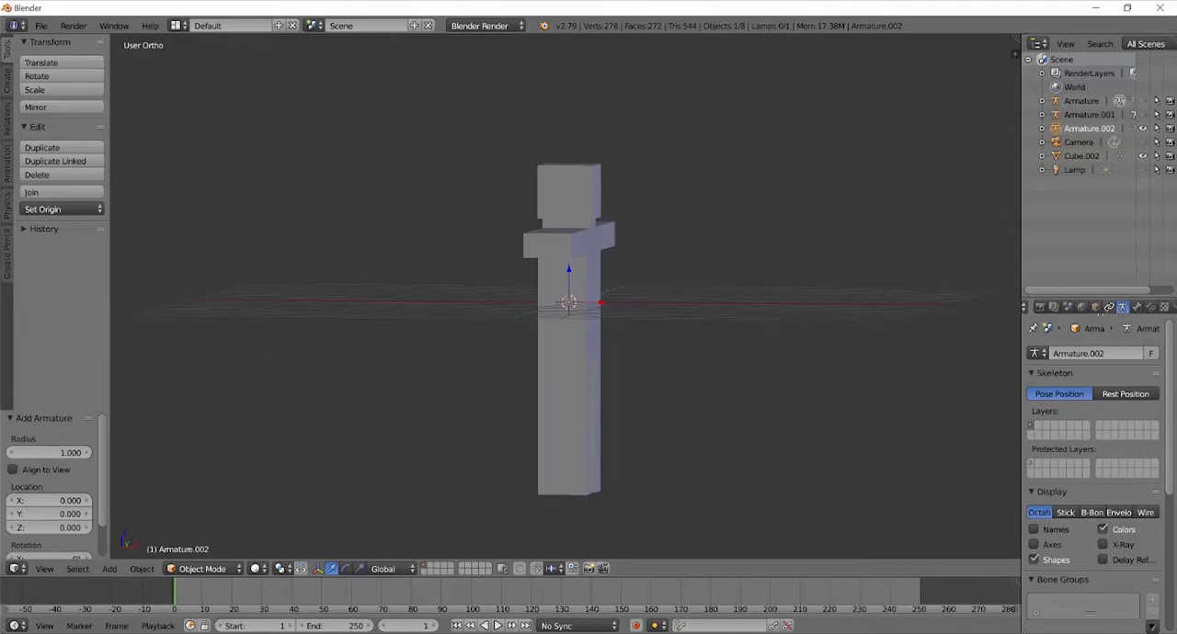
{"action": "left_click", "coordinate": [1109, 305]}
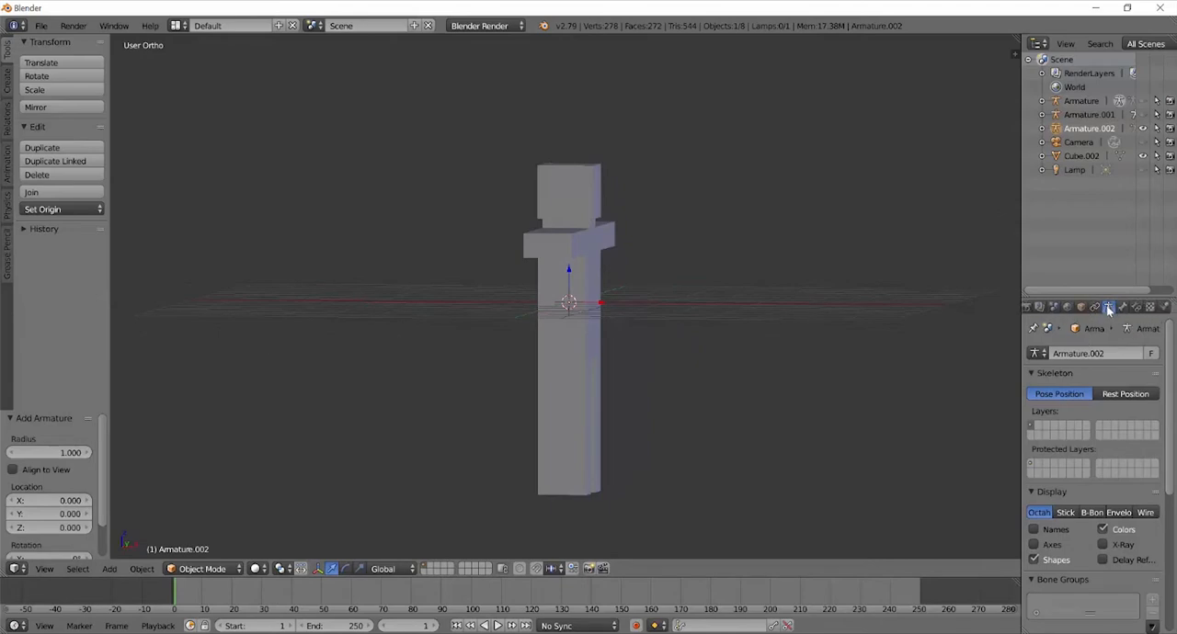
{"action": "scroll", "scroll_direction": "down", "scroll_amount": 3}
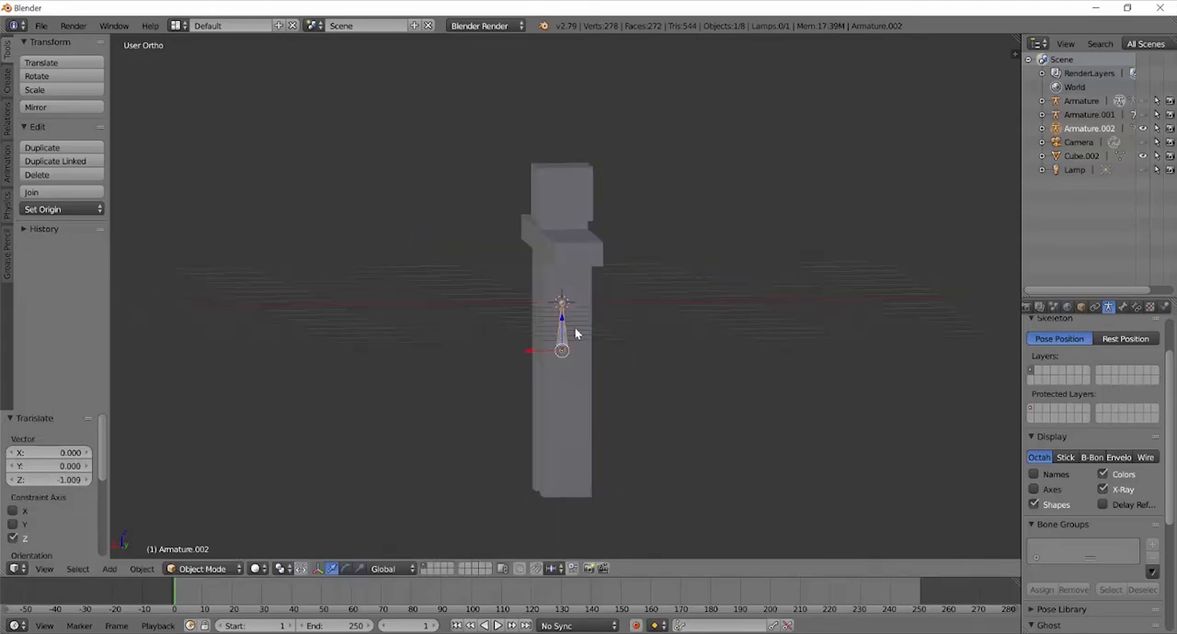
{"action": "key", "text": "Tab"}
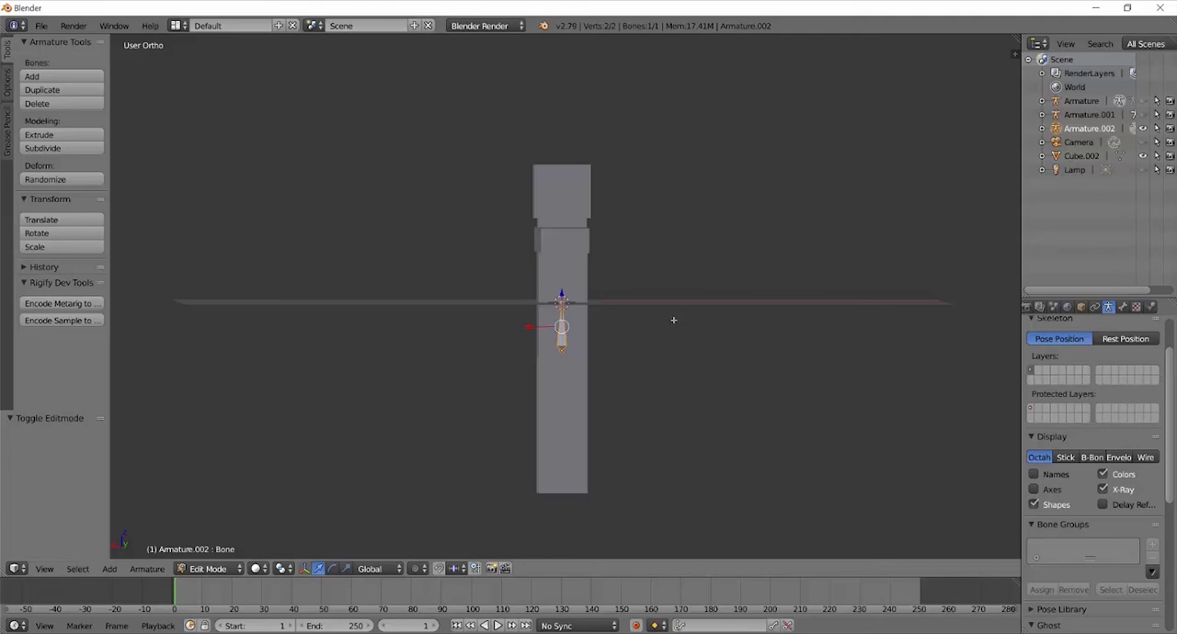
{"action": "mouse_move", "coordinate": [672, 320]}
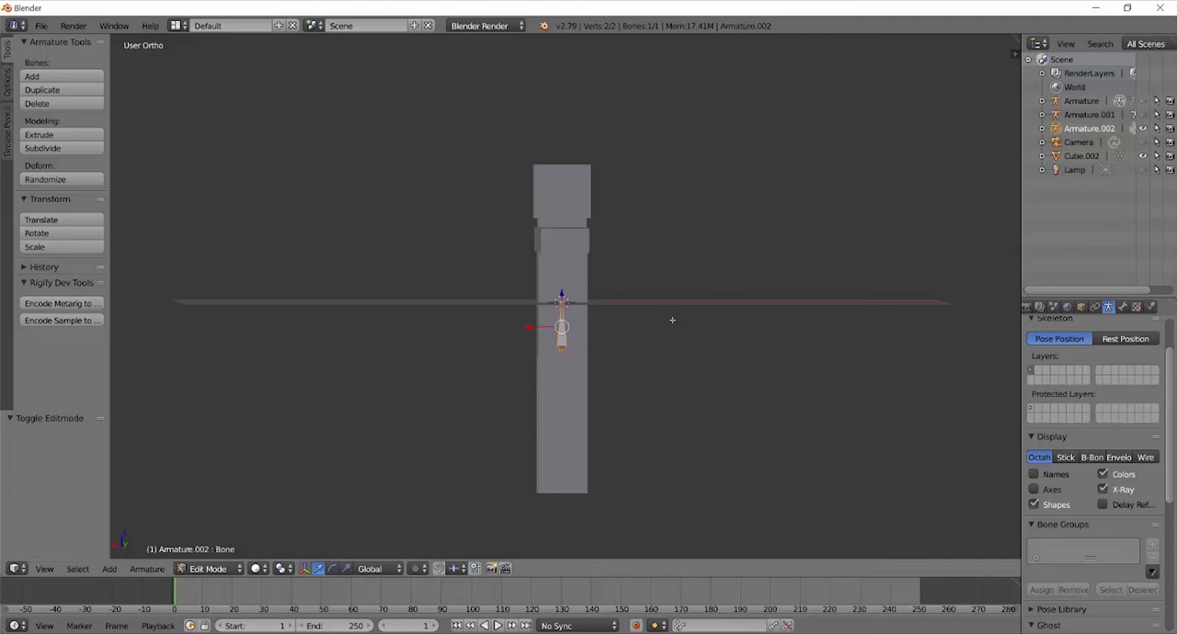
{"action": "mouse_move", "coordinate": [636, 329]}
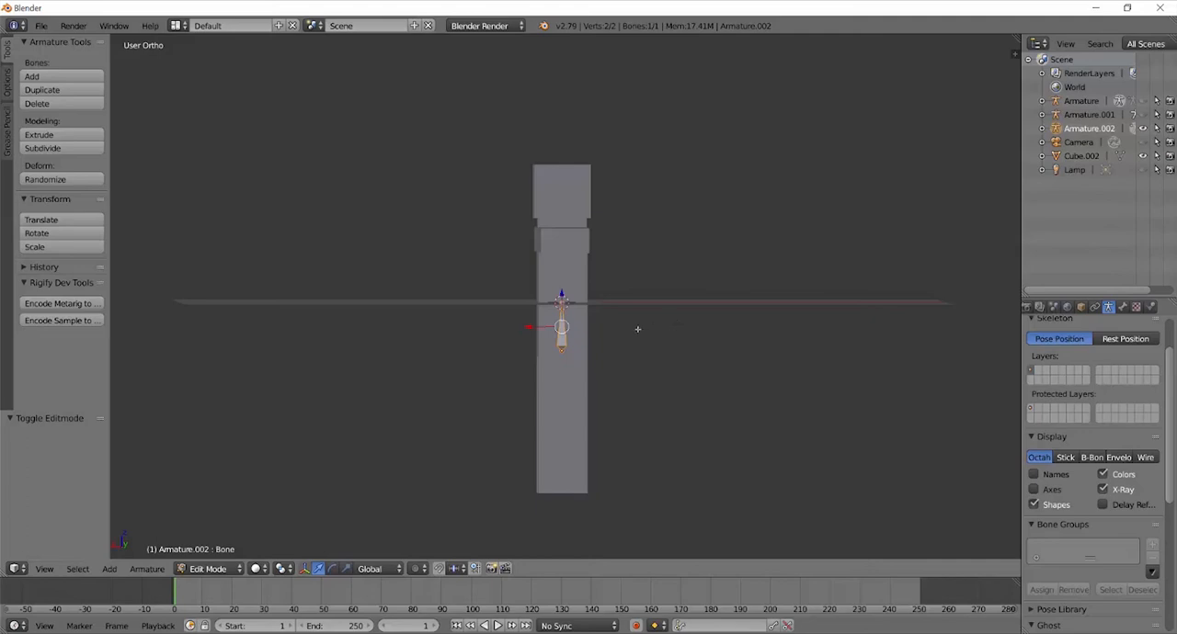
{"action": "mouse_move", "coordinate": [636, 313]}
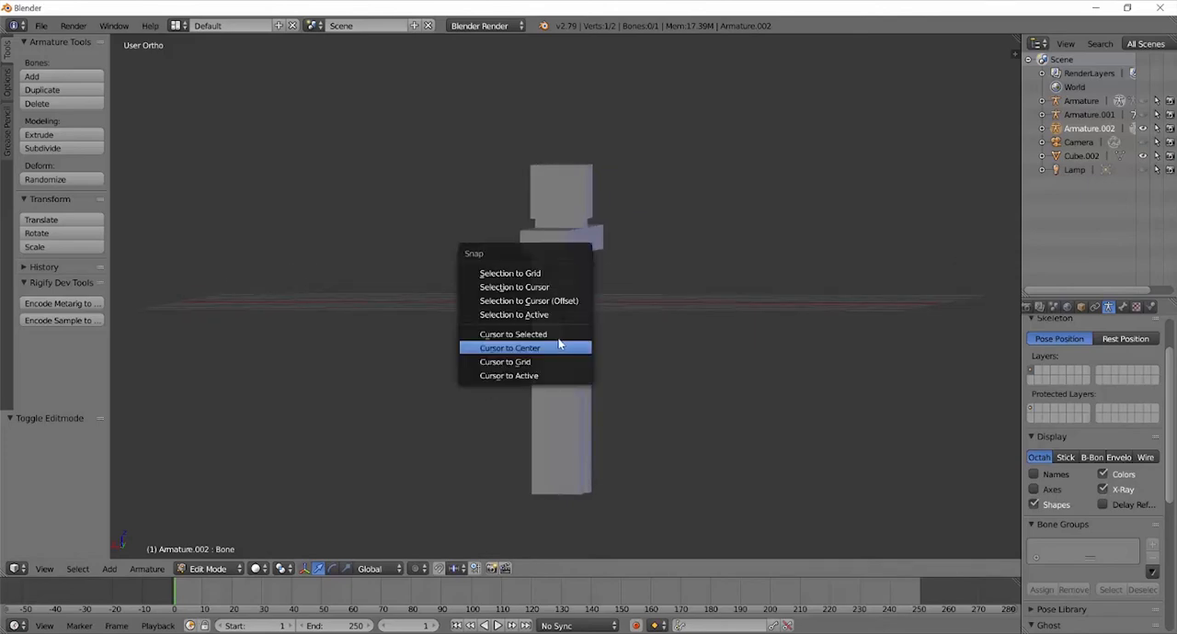
Step: Place the 3D cursor at the selected bone before extruding Bone.001 upward
{"action": "left_click", "coordinate": [511, 334]}
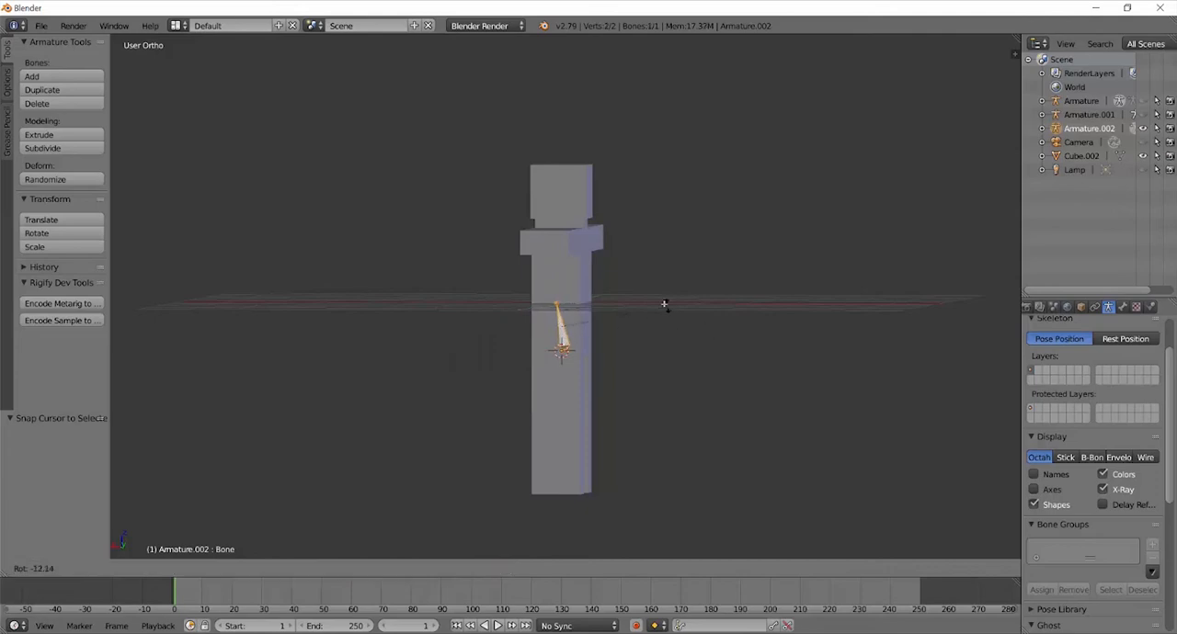
{"action": "left_click", "coordinate": [287, 568]}
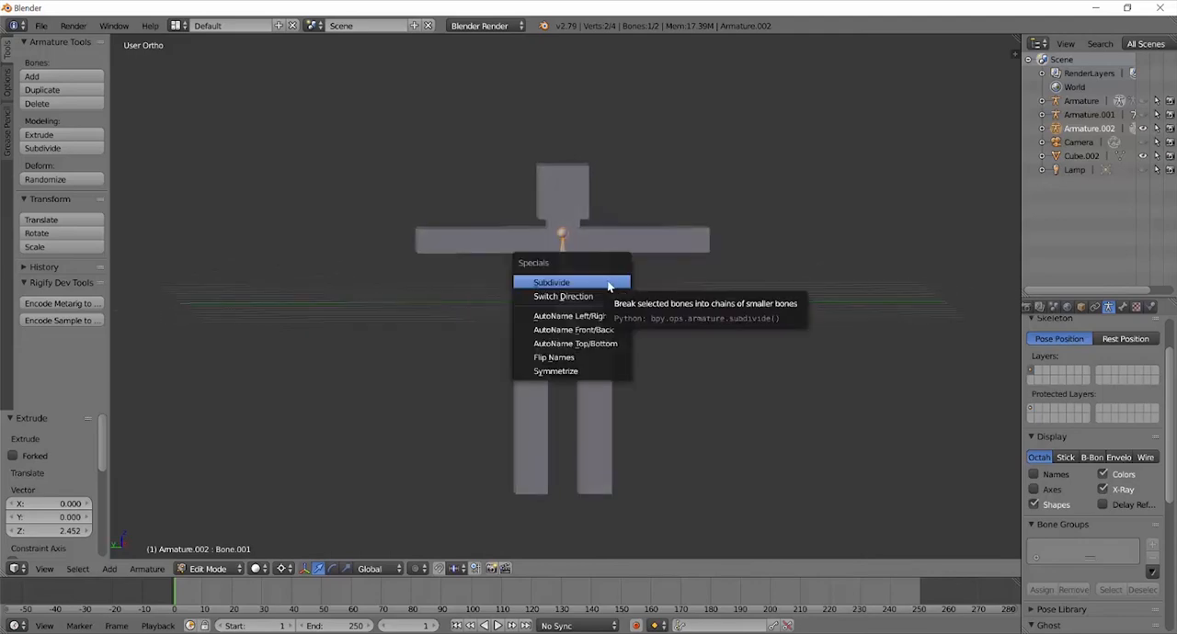
{"action": "mouse_move", "coordinate": [530, 266]}
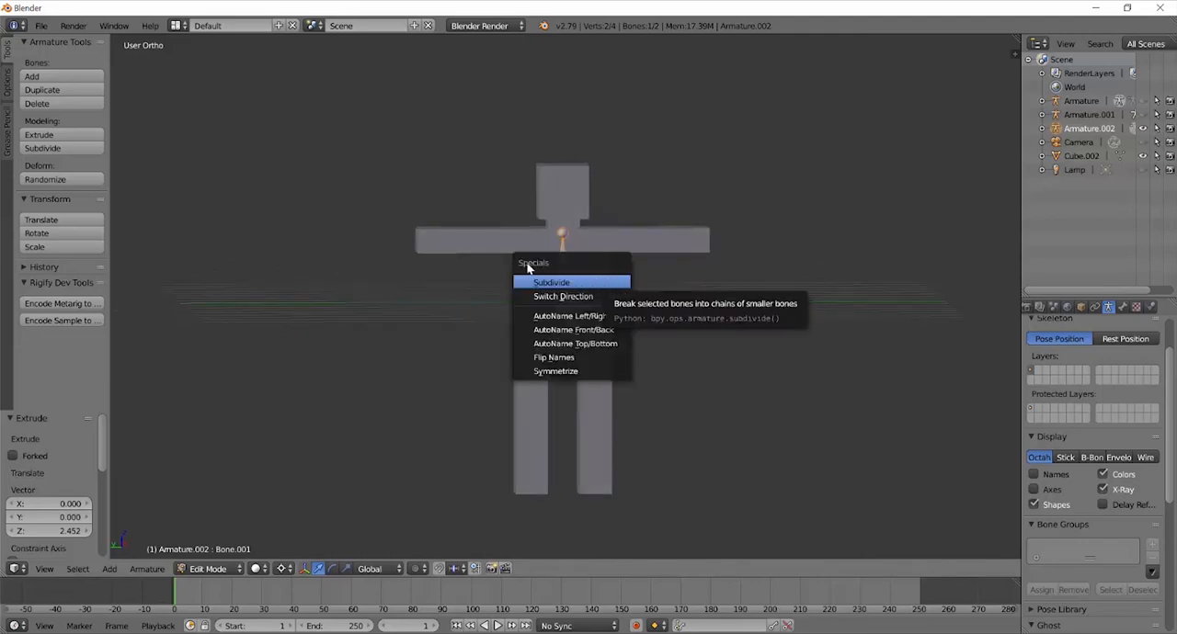
Step: Subdivide the torso bone into three with Number of Cuts set to 2
{"action": "left_click", "coordinate": [551, 283]}
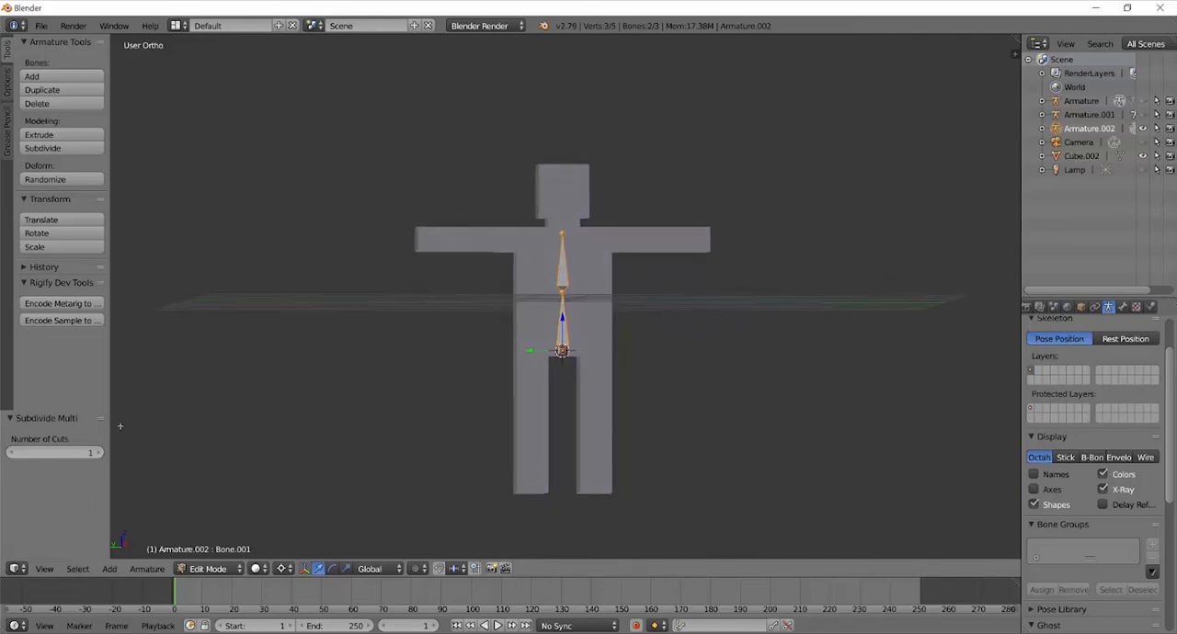
{"action": "left_click", "coordinate": [90, 452]}
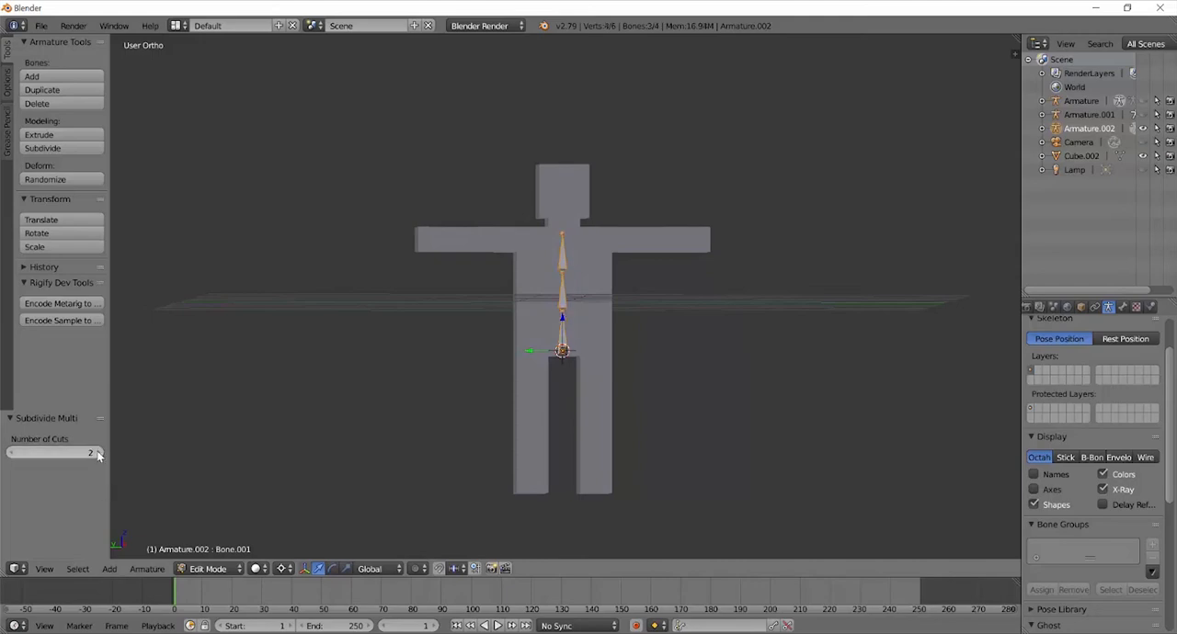
{"action": "mouse_move", "coordinate": [40, 441]}
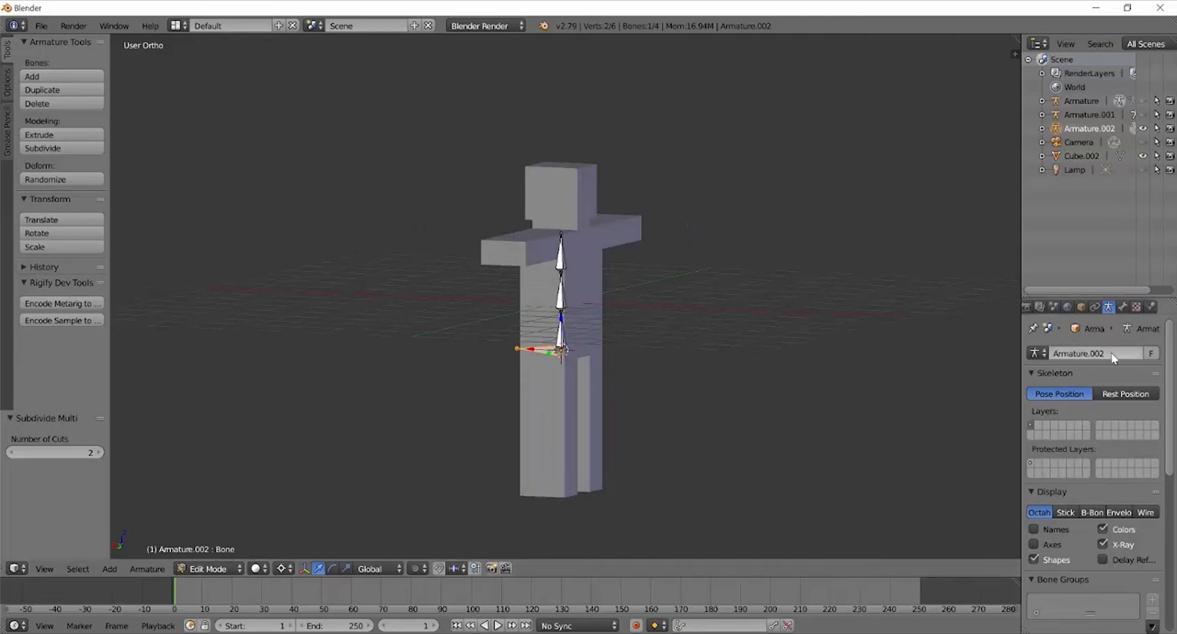
Step: Rename the torso bones spine.001 and onward in the Bone properties
{"action": "left_click", "coordinate": [1110, 318]}
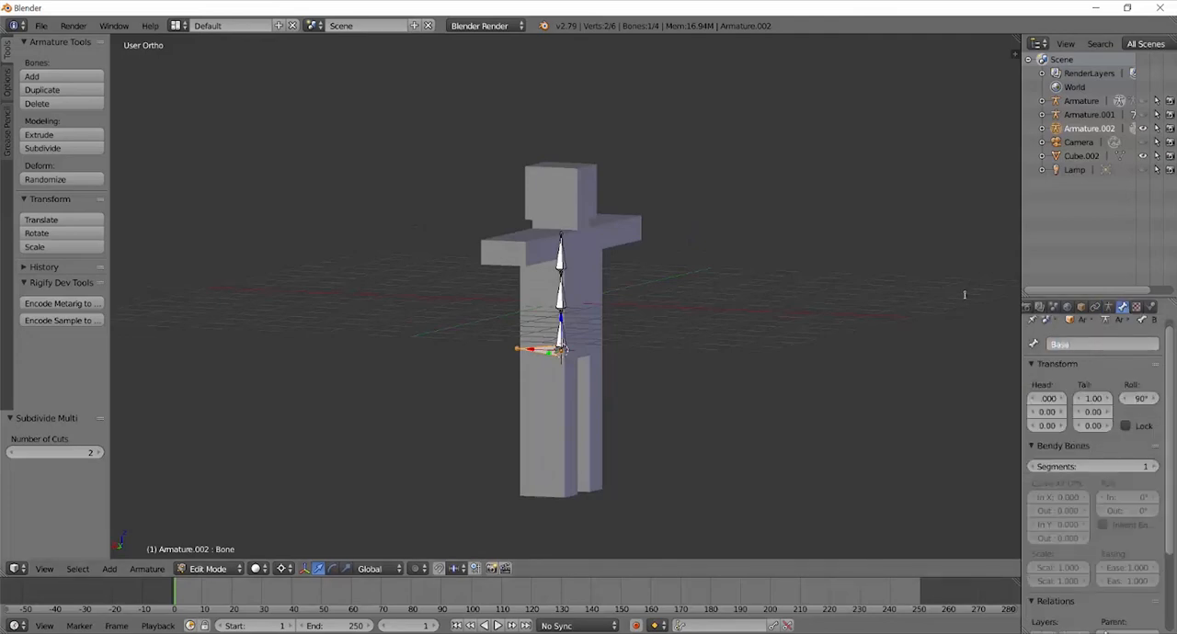
{"action": "left_click", "coordinate": [552, 349]}
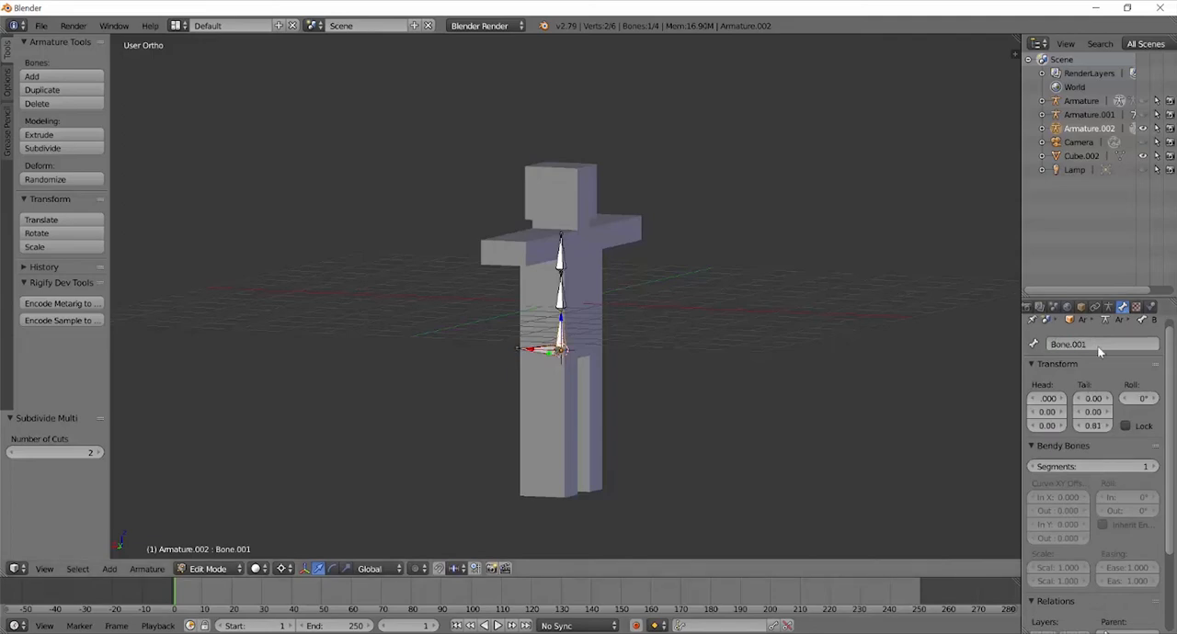
{"action": "double_click", "coordinate": [1066, 344]}
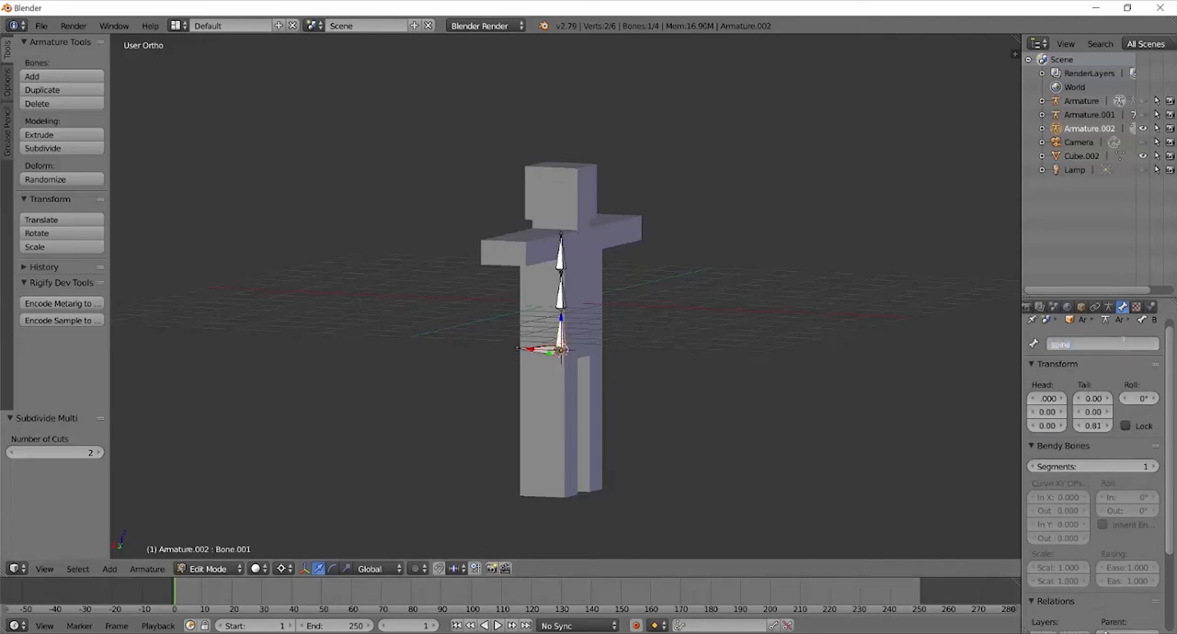
{"action": "type", "text": "spine.001"}
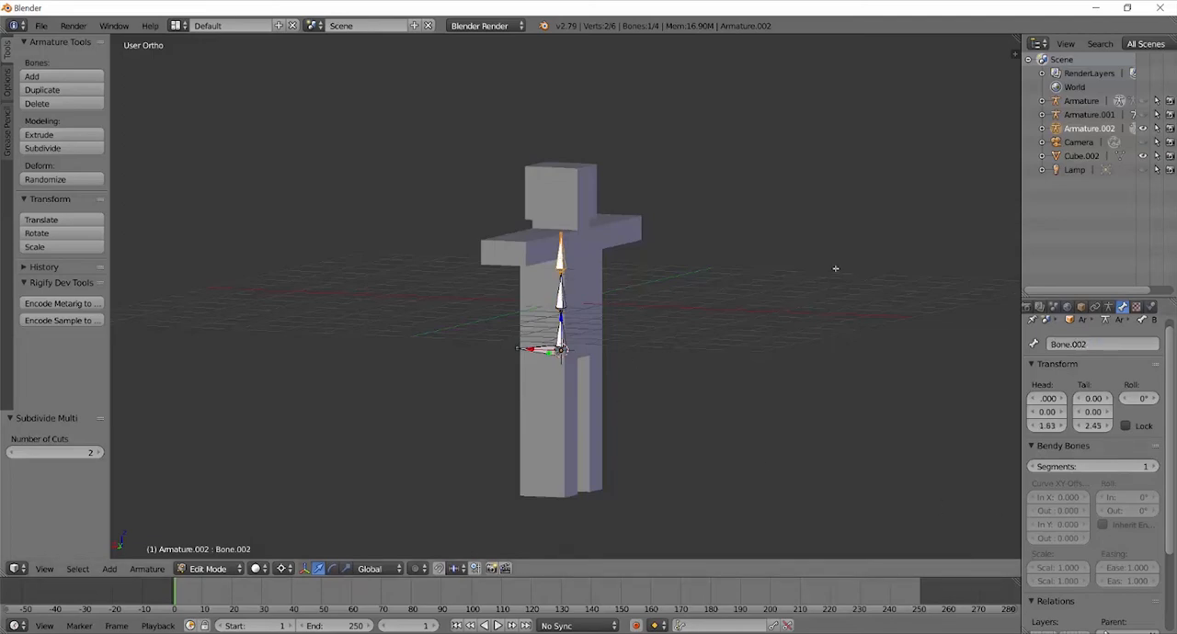
{"action": "double_click", "coordinate": [1094, 344]}
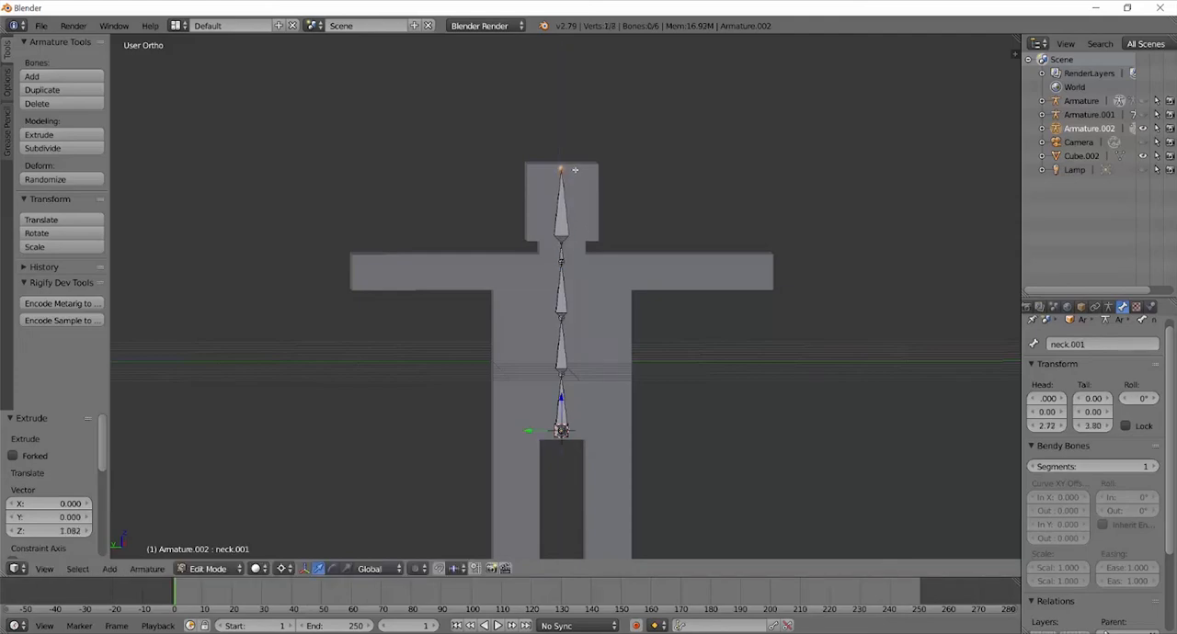
{"action": "left_click", "coordinate": [1094, 344]}
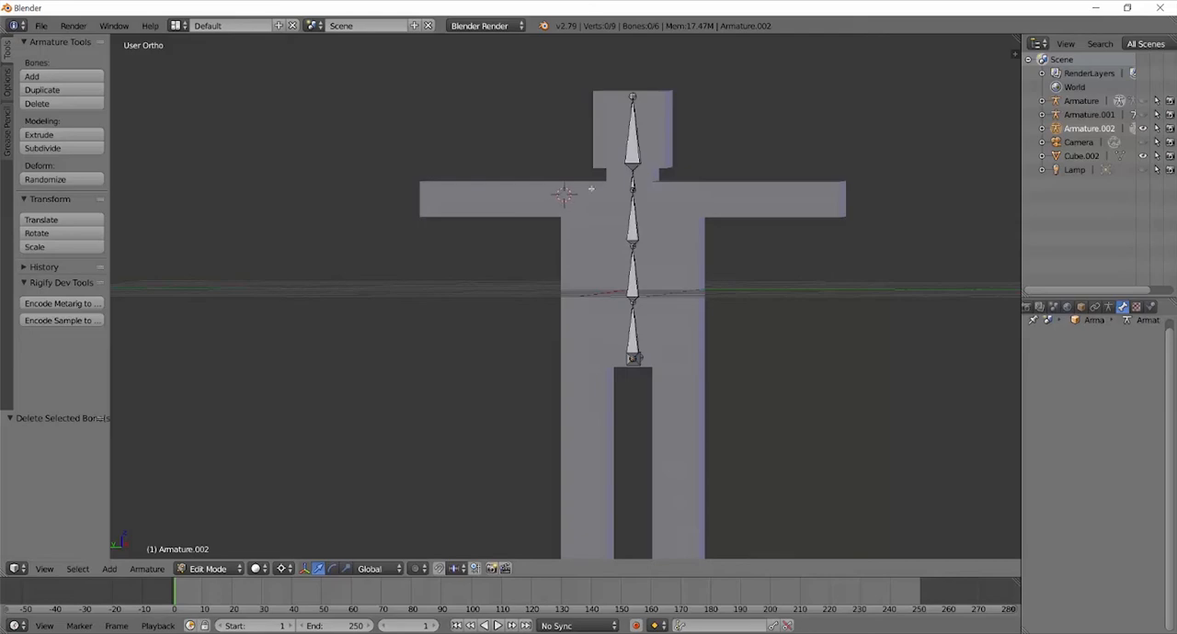
{"action": "mouse_move", "coordinate": [561, 191]}
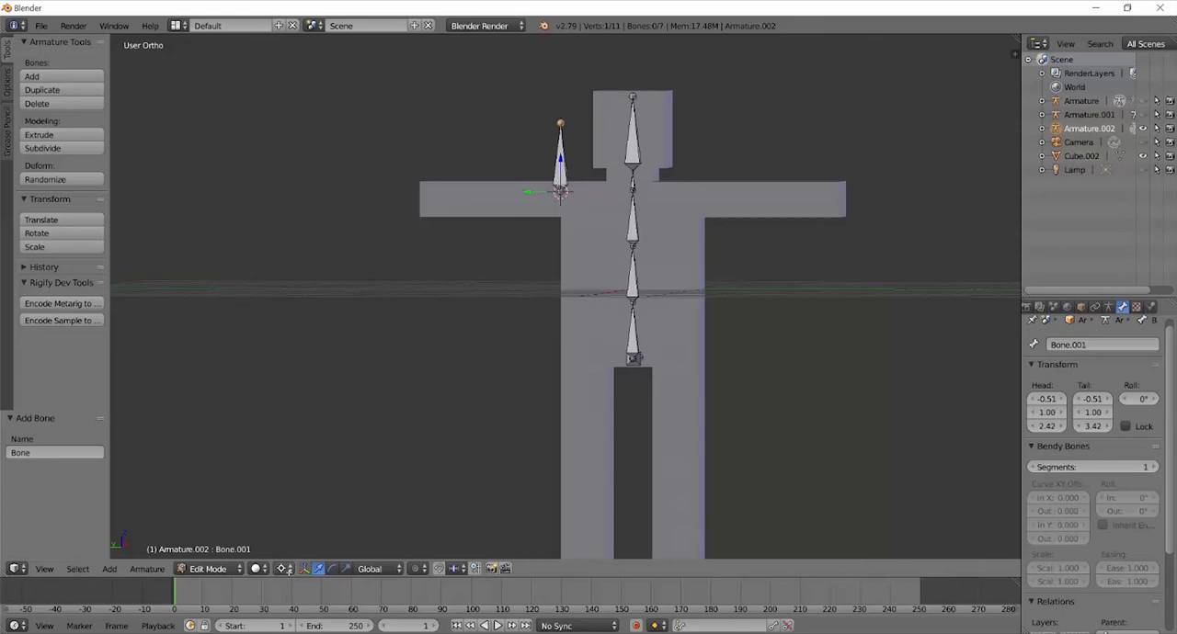
{"action": "mouse_move", "coordinate": [518, 189]}
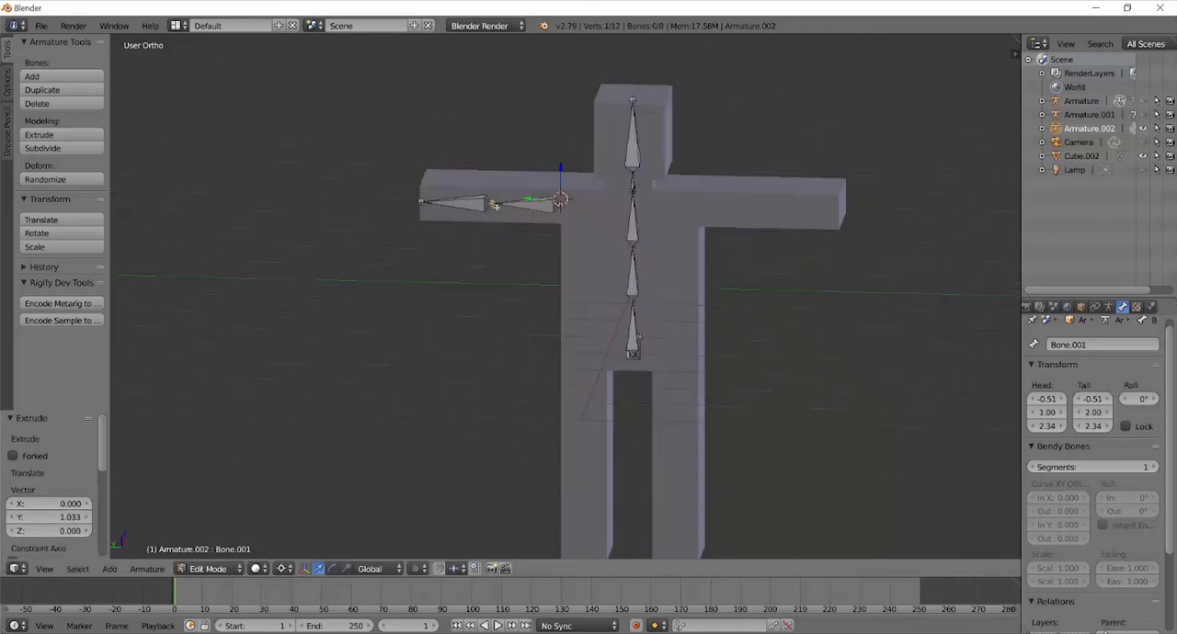
Step: Confirm the extruded arm bone's placement so the chain runs outward from the shoulder
{"action": "left_click", "coordinate": [1081, 155]}
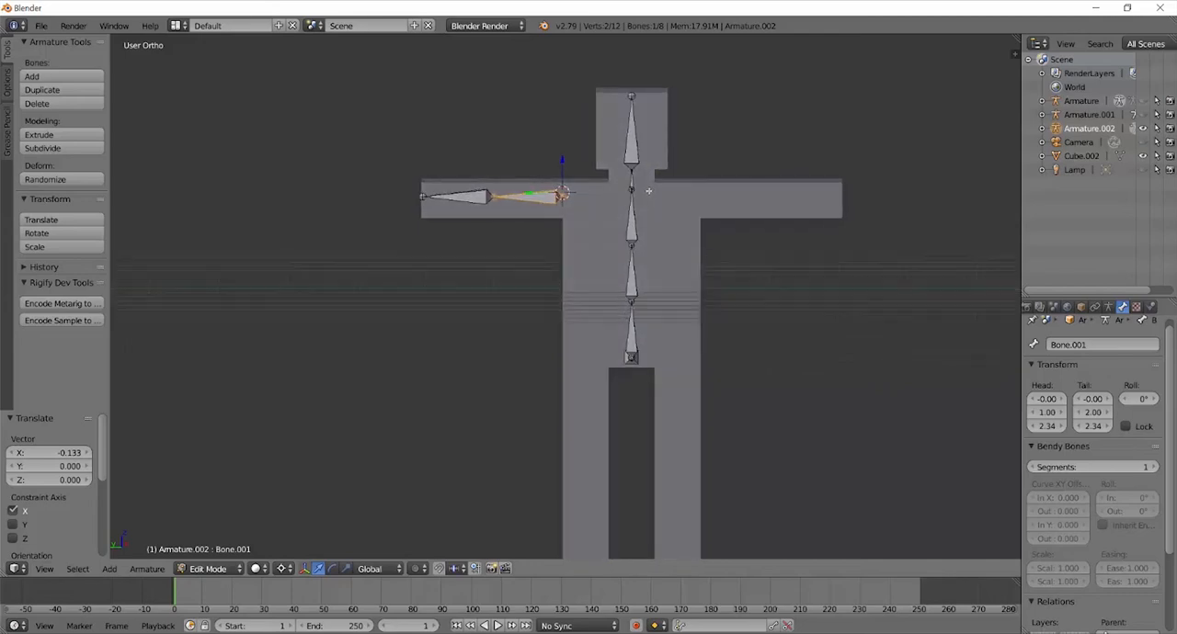
Step: Parent the arm bone to the upper spine bone with Ctrl+P, staying in Edit Mode
{"action": "left_click", "coordinate": [631, 212]}
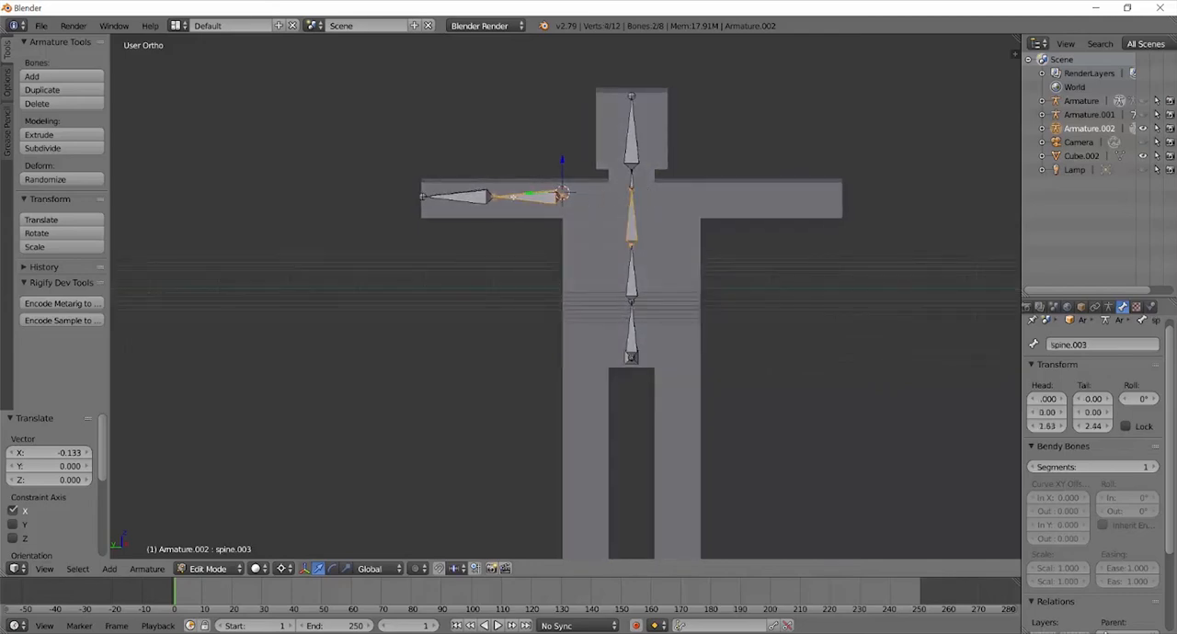
{"action": "left_click", "coordinate": [630, 211]}
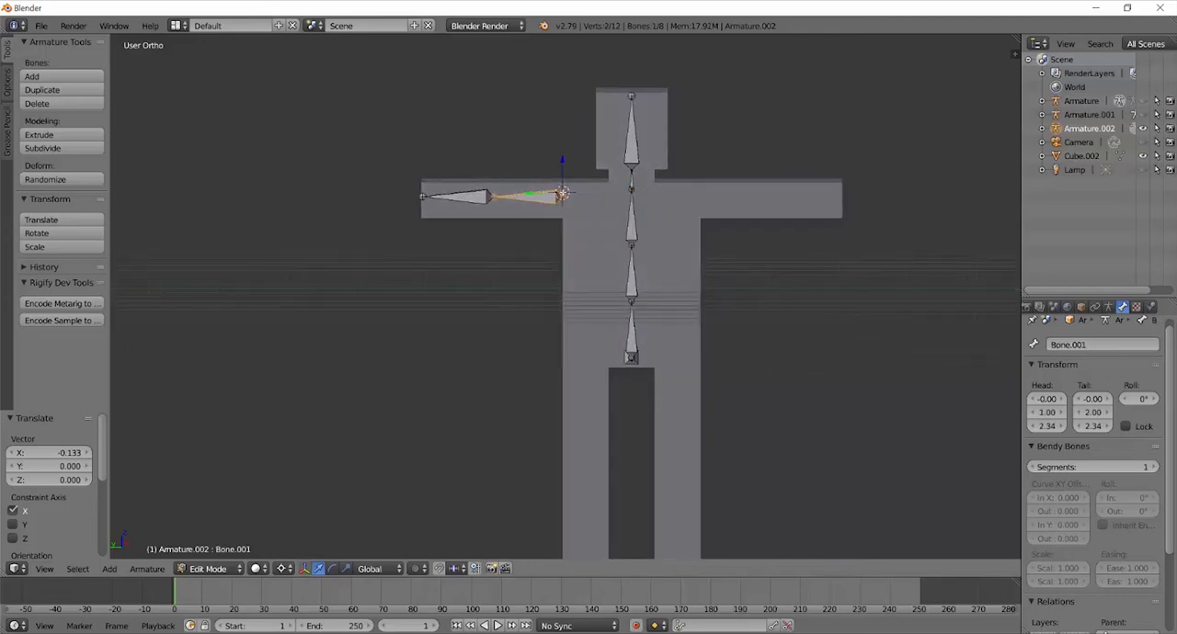
{"action": "left_click", "coordinate": [631, 217]}
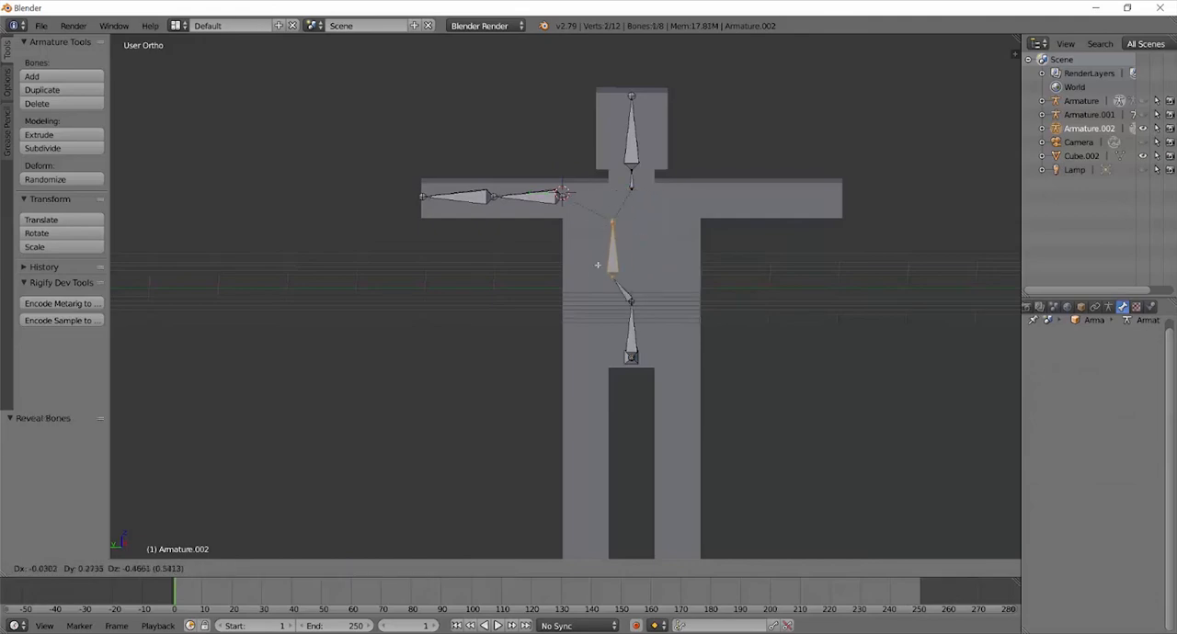
{"action": "left_click", "coordinate": [206, 568]}
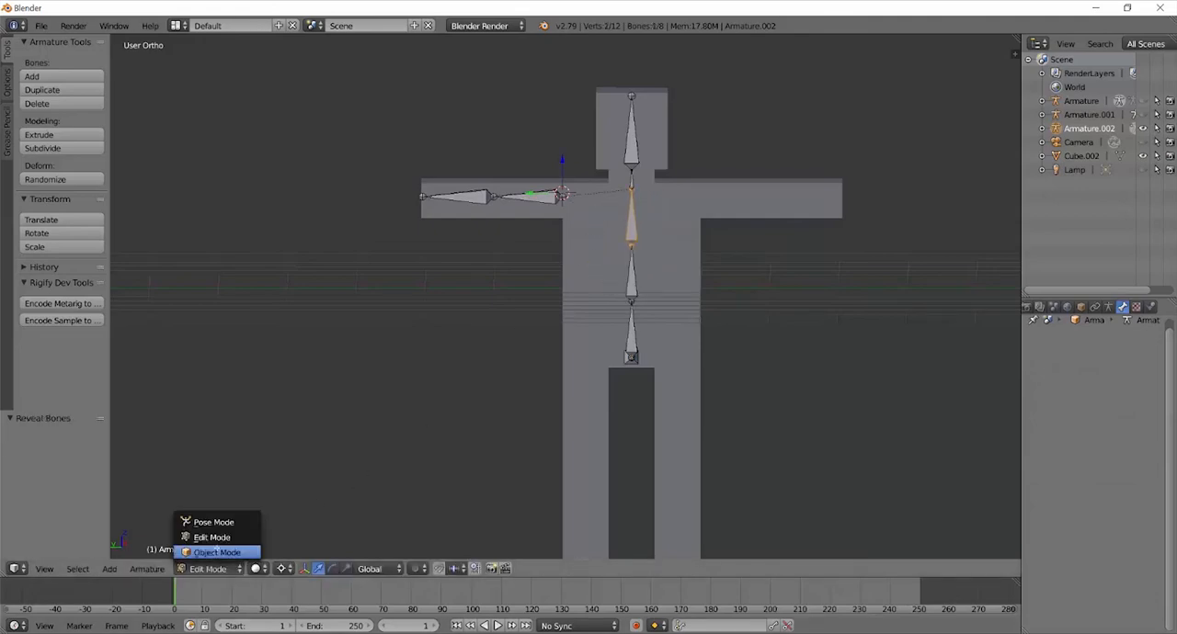
{"action": "left_click", "coordinate": [213, 522]}
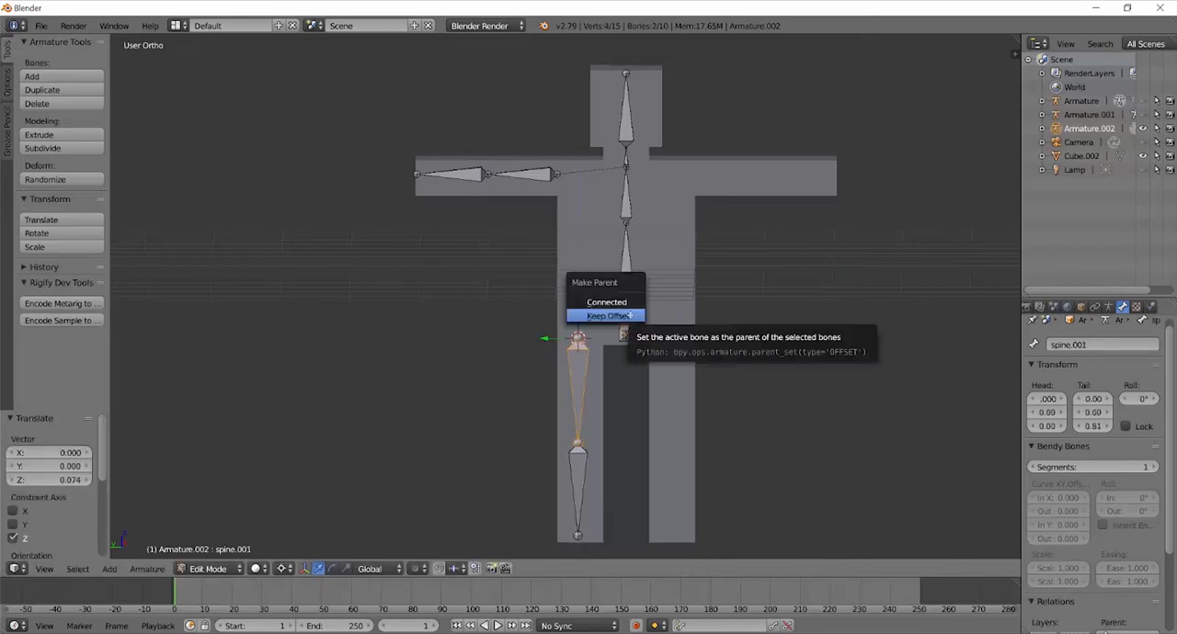
Step: Parent the two-bone leg chain to the lower spine bone with Keep Offset
{"action": "left_click", "coordinate": [607, 317]}
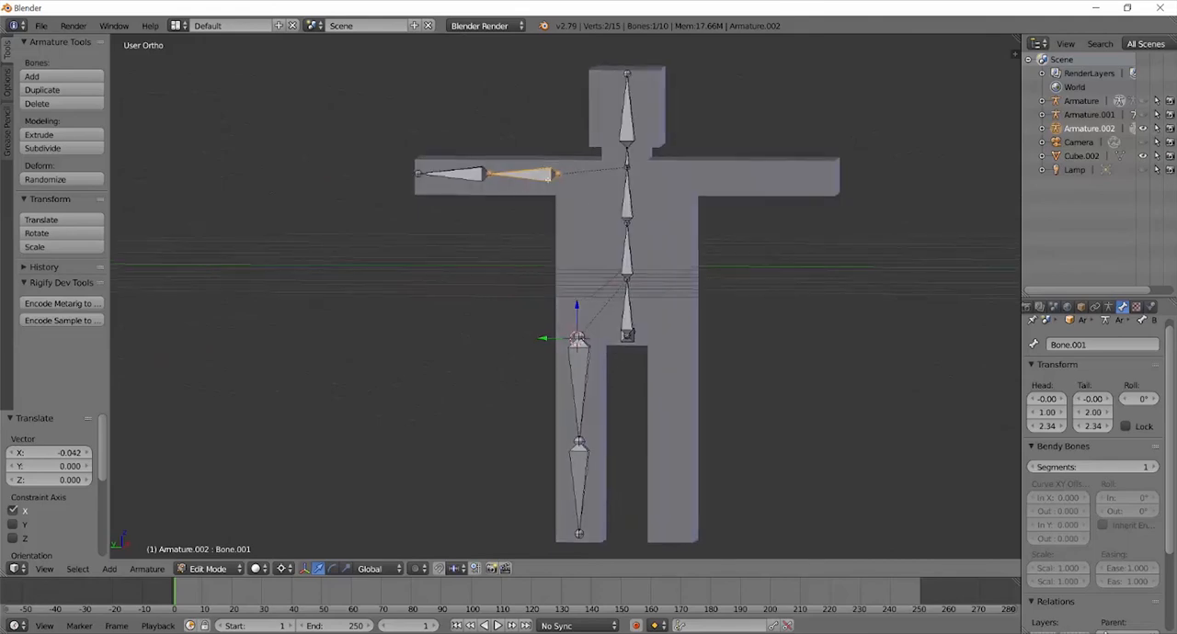
Step: Rename the limb bones to 'forearm.L' and 'thigh.L' in the Bone properties name field
{"action": "left_click", "coordinate": [1099, 344]}
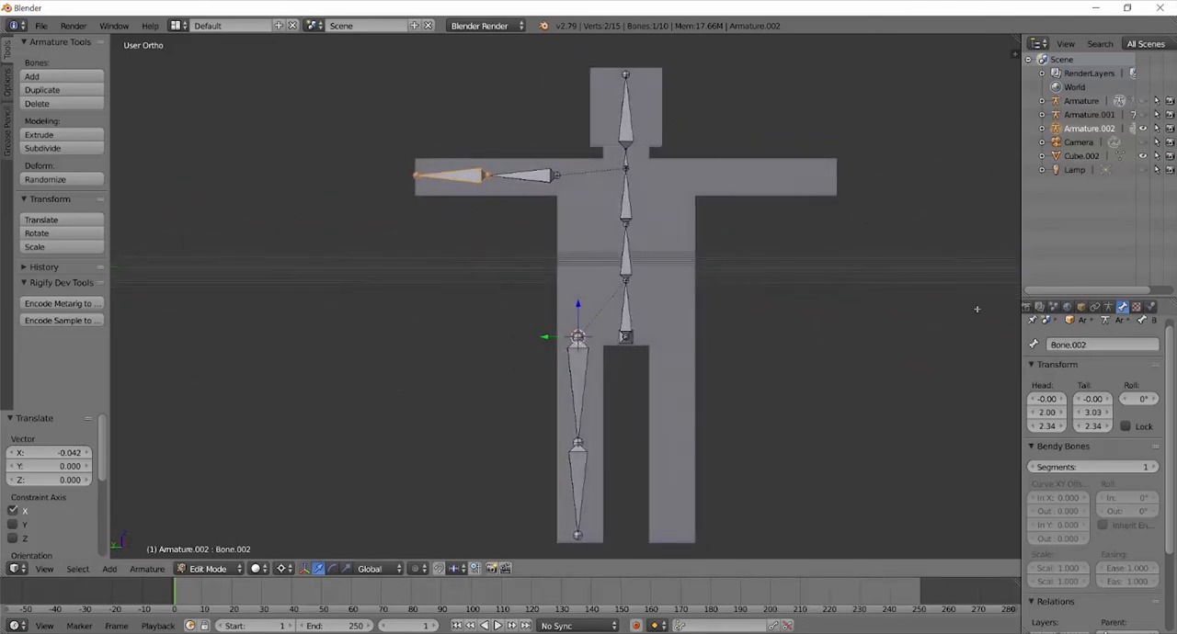
{"action": "double_click", "coordinate": [1090, 346]}
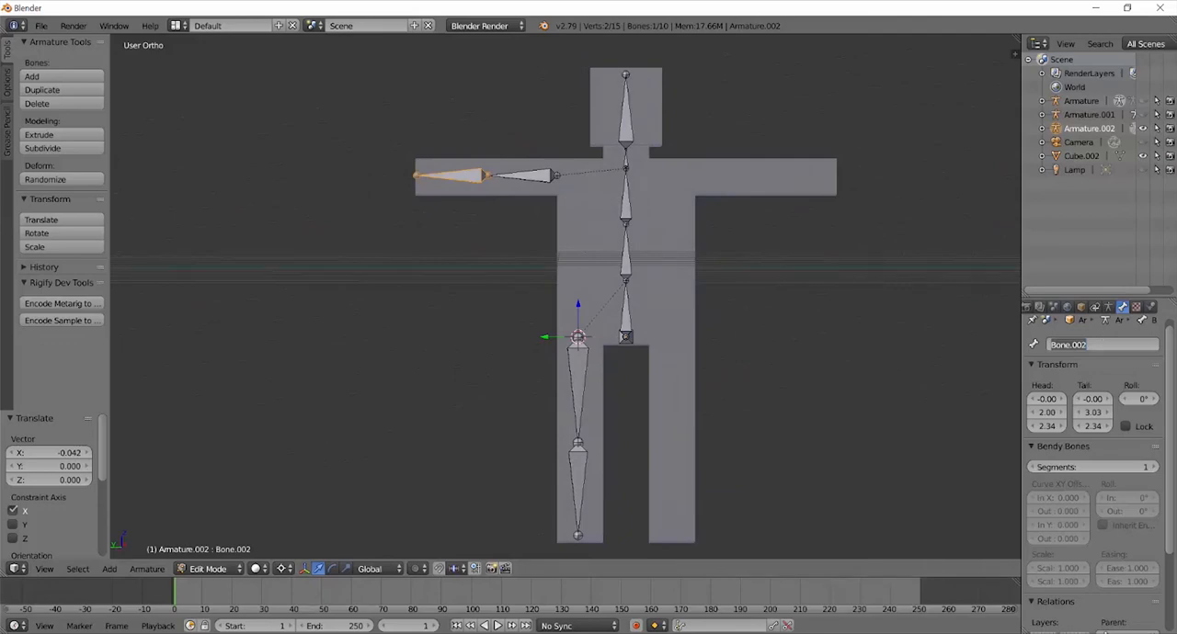
{"action": "type", "text": "forearm.L"}
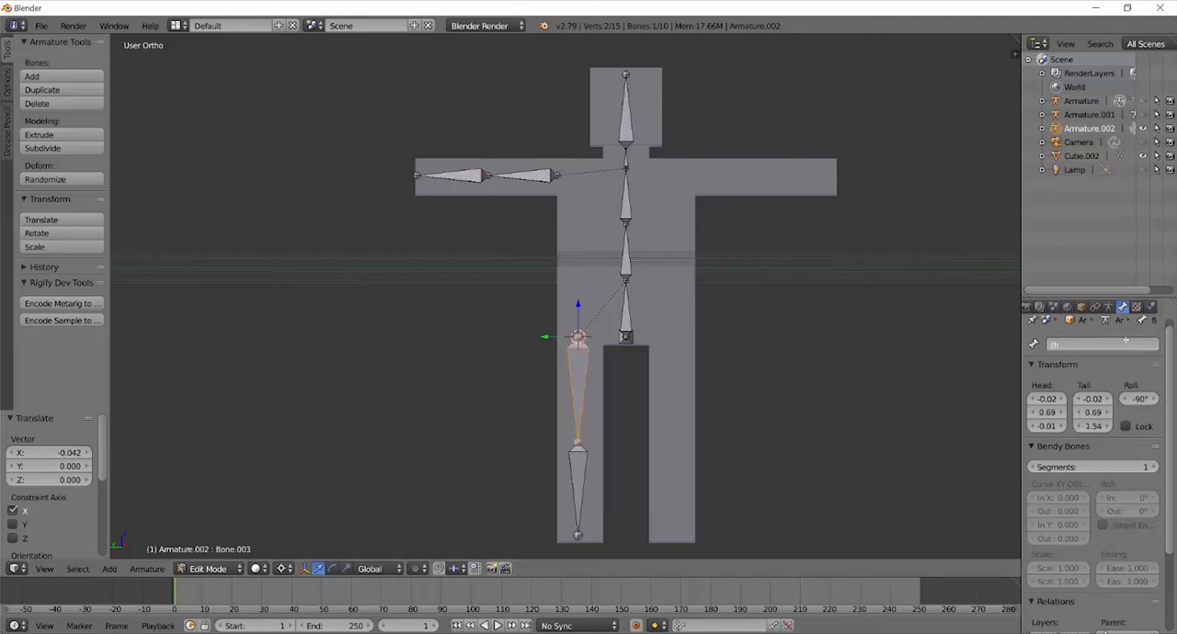
{"action": "type", "text": "thigh.L"}
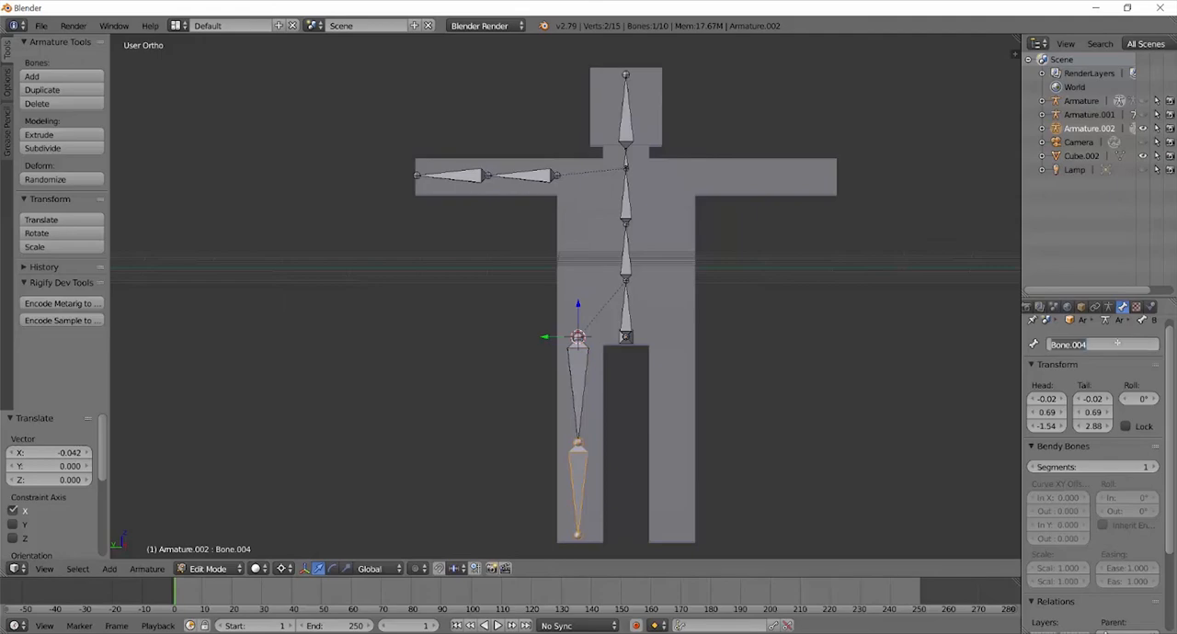
{"action": "double_click", "coordinate": [1088, 344]}
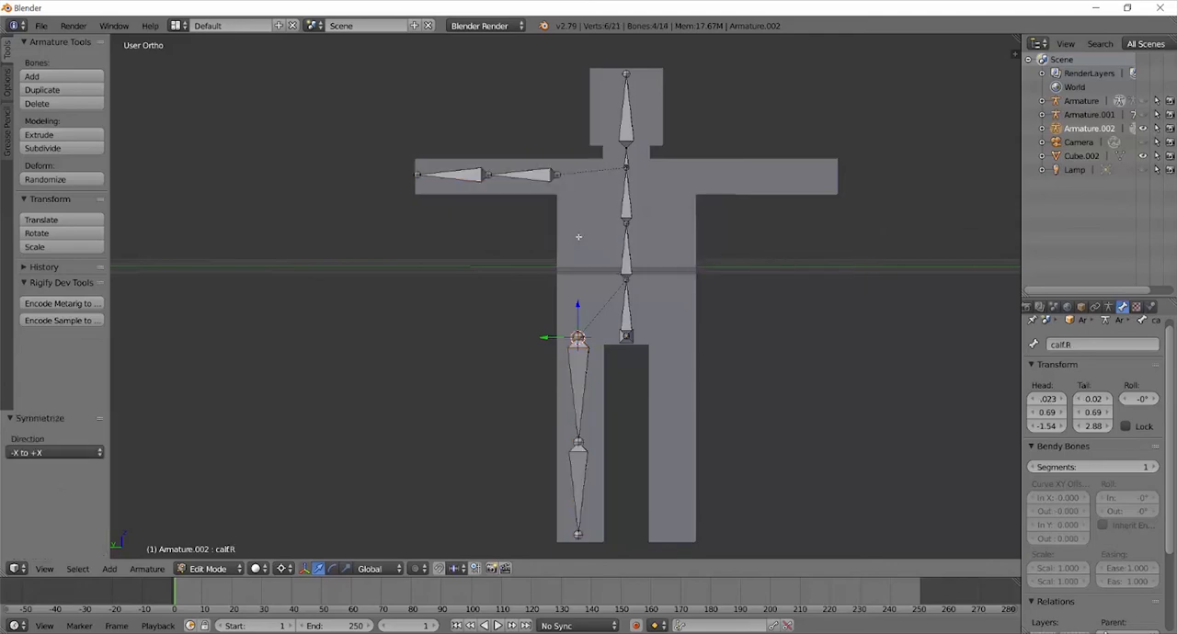
{"action": "mouse_move", "coordinate": [596, 184]}
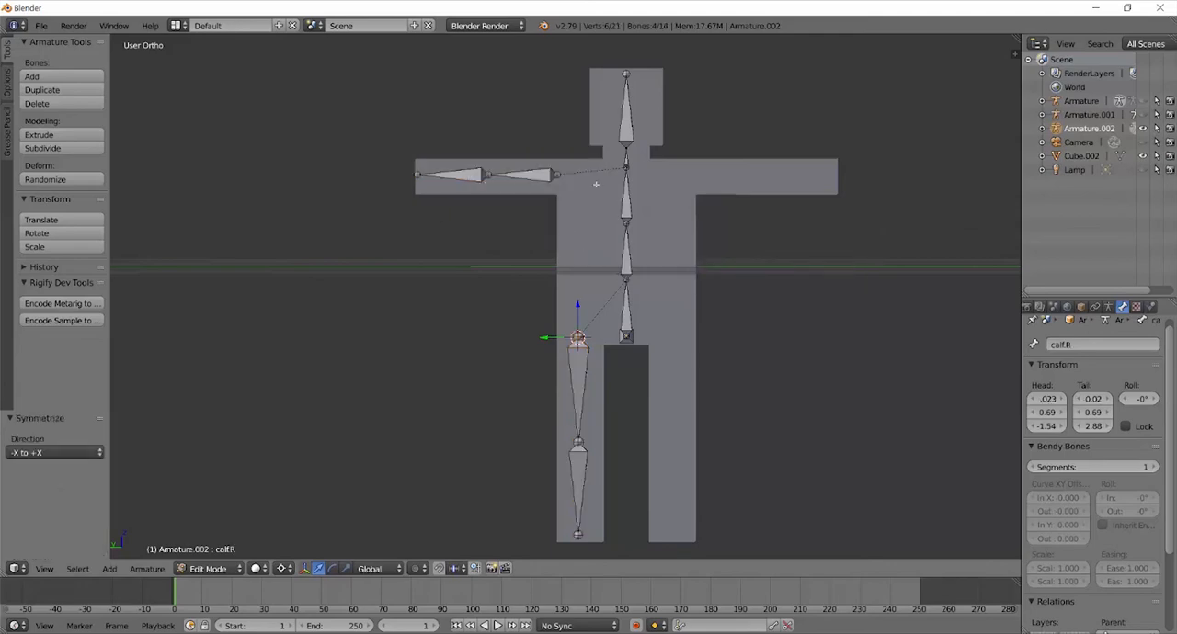
{"action": "mouse_move", "coordinate": [639, 339]}
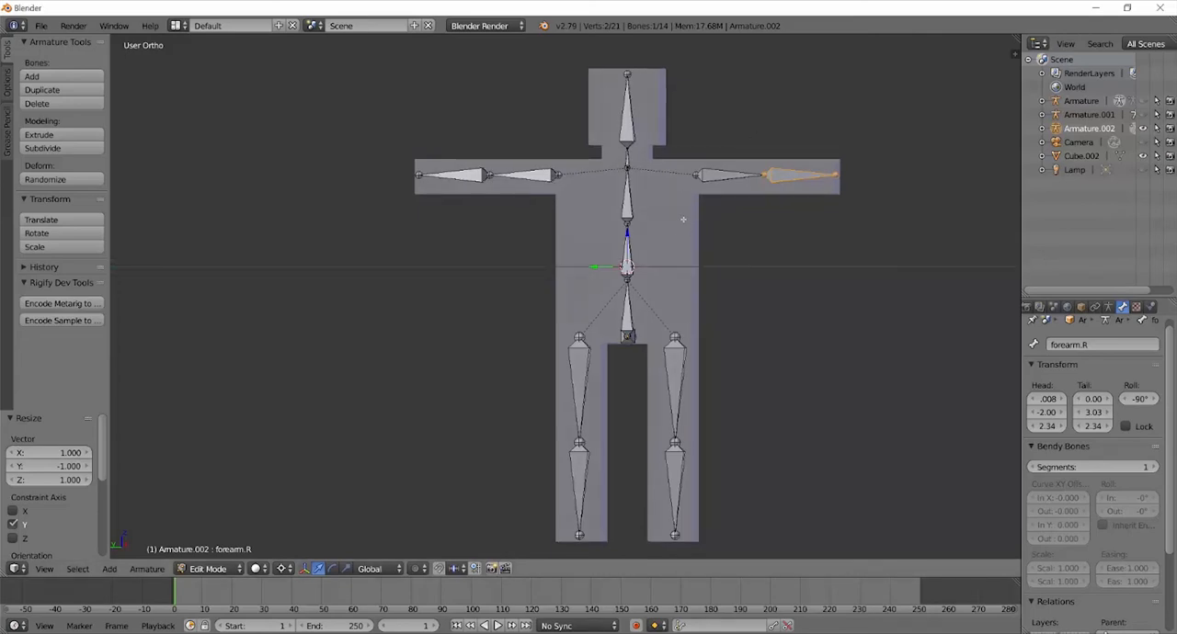
Step: In Object Mode, parent the figure mesh to the armature With Automatic Weights
{"action": "left_click", "coordinate": [209, 570]}
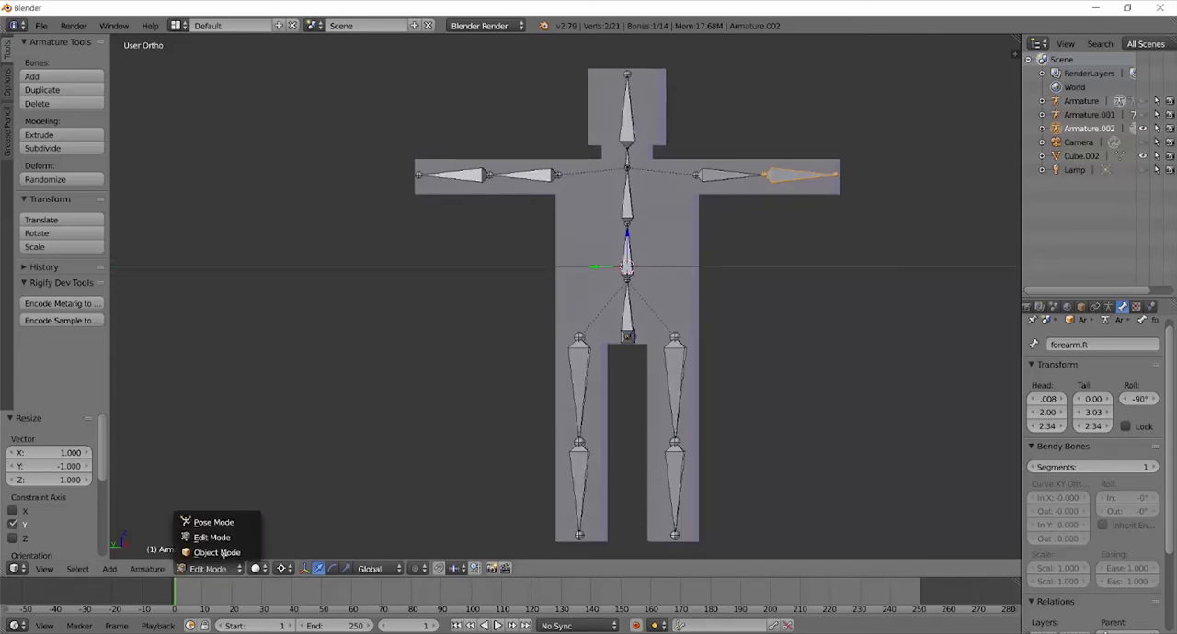
{"action": "left_click", "coordinate": [217, 551]}
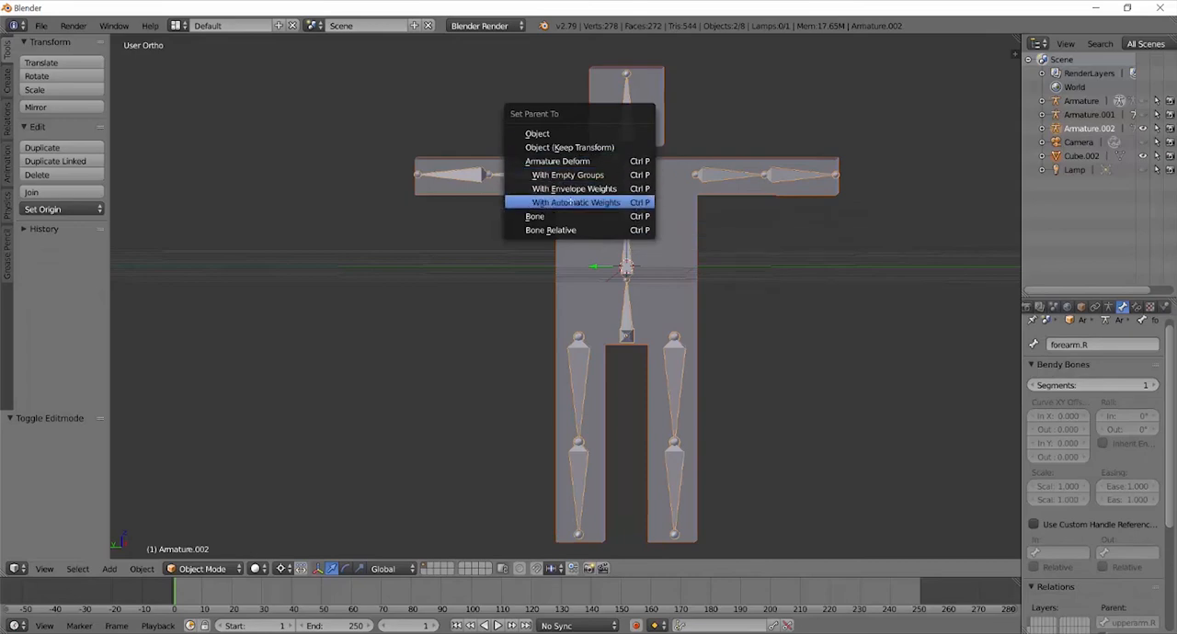
{"action": "mouse_move", "coordinate": [555, 162]}
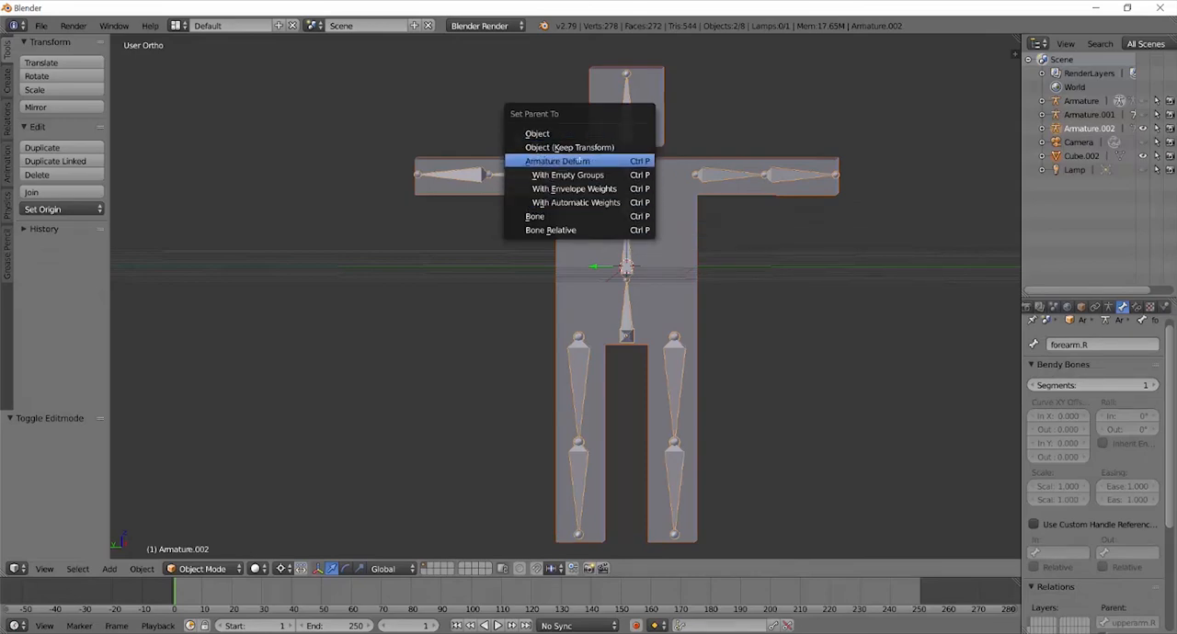
{"action": "left_click", "coordinate": [575, 203]}
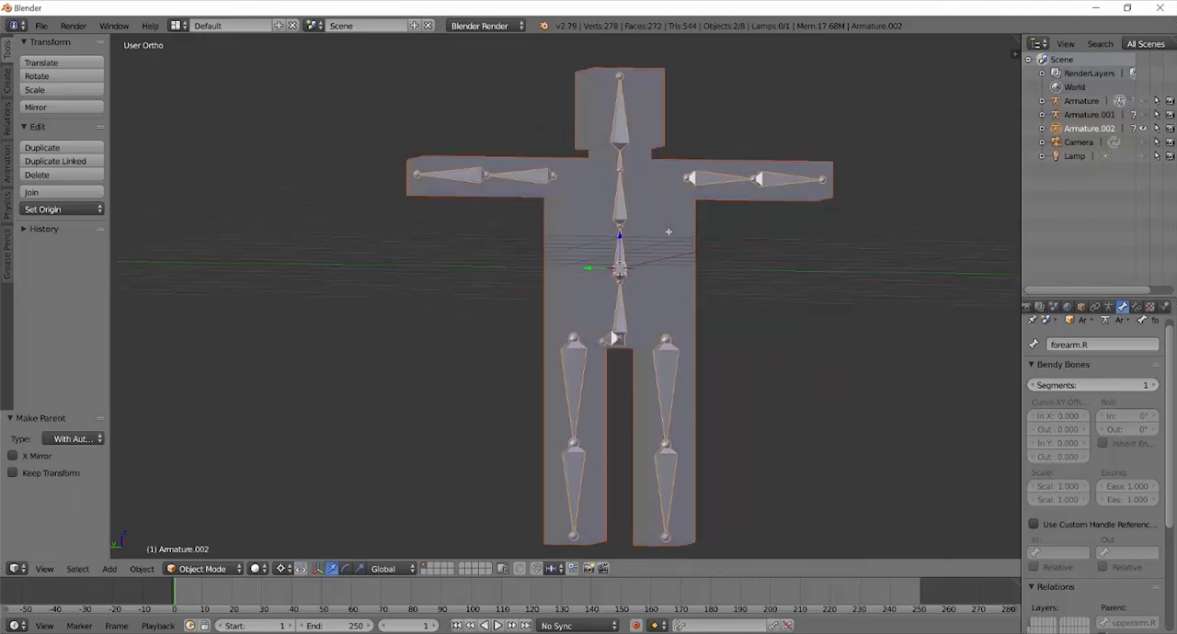
{"action": "mouse_move", "coordinate": [666, 210]}
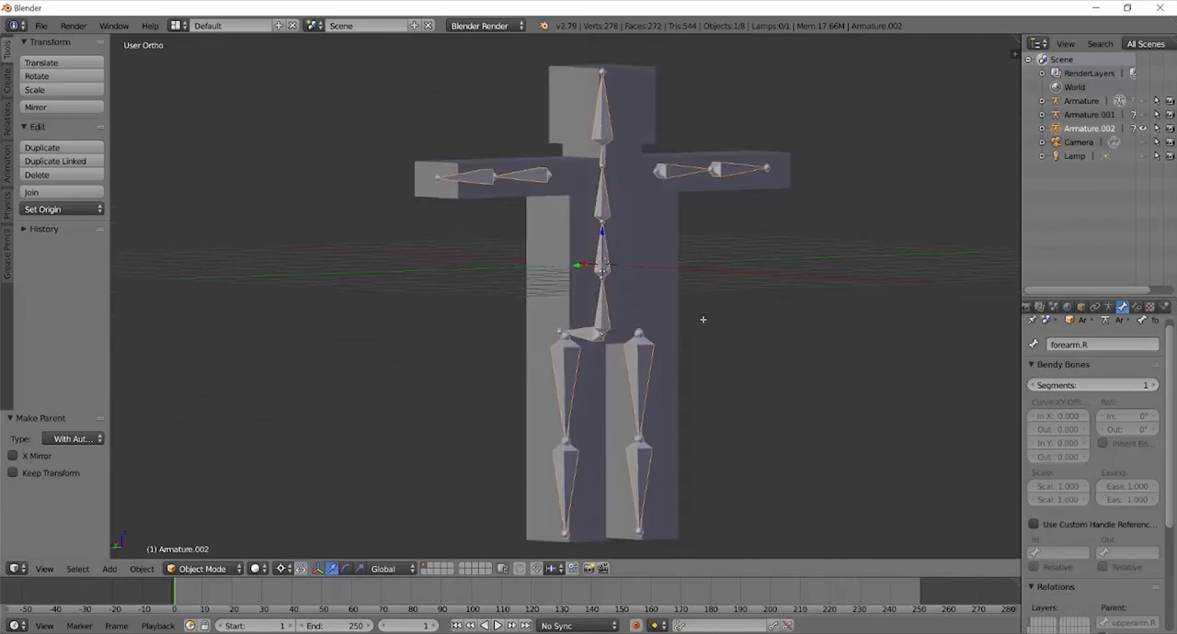
Step: Back in Edit Mode, re-parent the selected bones to the lowest spine bone with Keep Offset
{"action": "left_click_drag", "start_coordinate": [702, 320], "coordinate": [600, 279]}
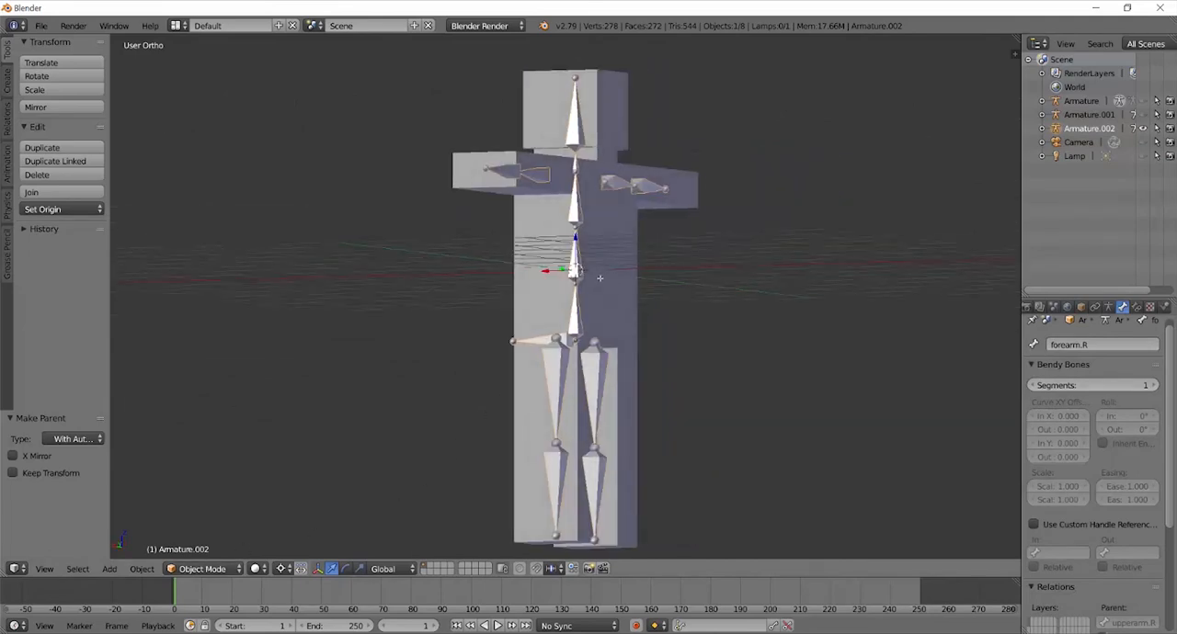
{"action": "left_click", "coordinate": [202, 568]}
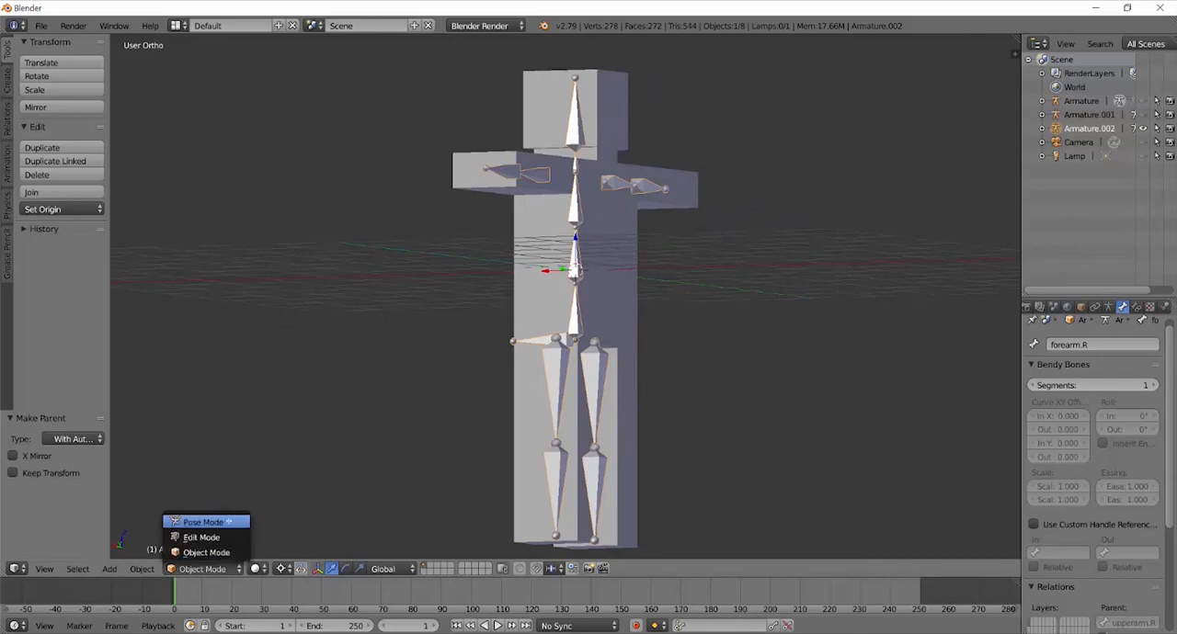
{"action": "left_click", "coordinate": [203, 522]}
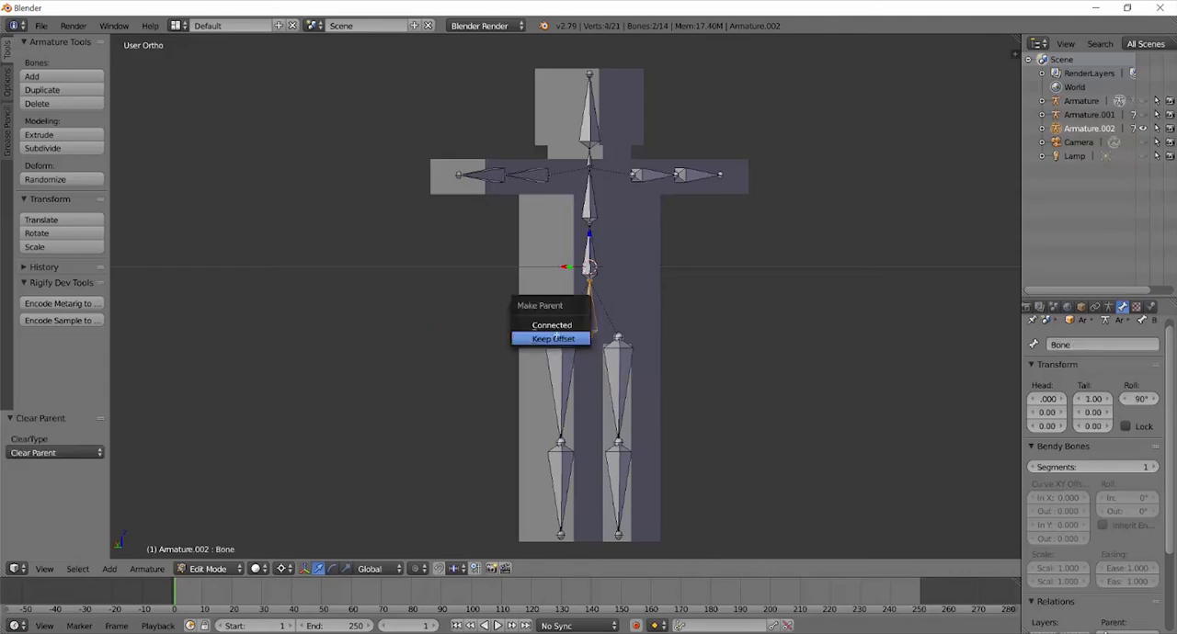
{"action": "left_click", "coordinate": [552, 339]}
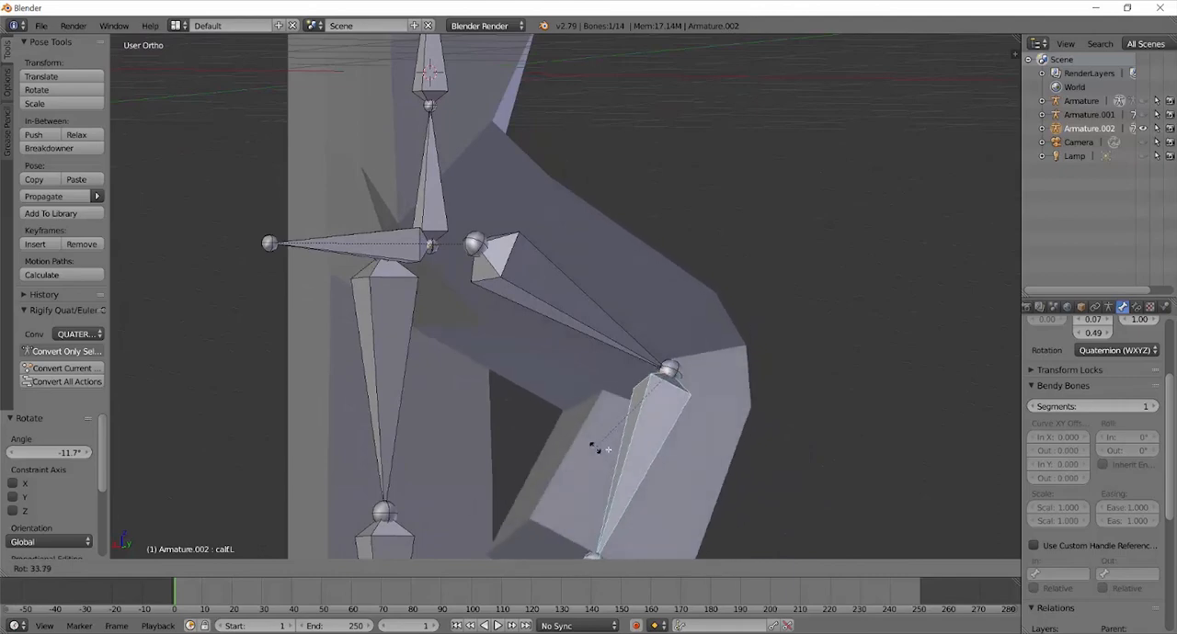
Step: Review the test-bent leg from the front and select the figure's mesh in Object Mode
{"action": "left_click_drag", "start_coordinate": [598, 451], "coordinate": [634, 460]}
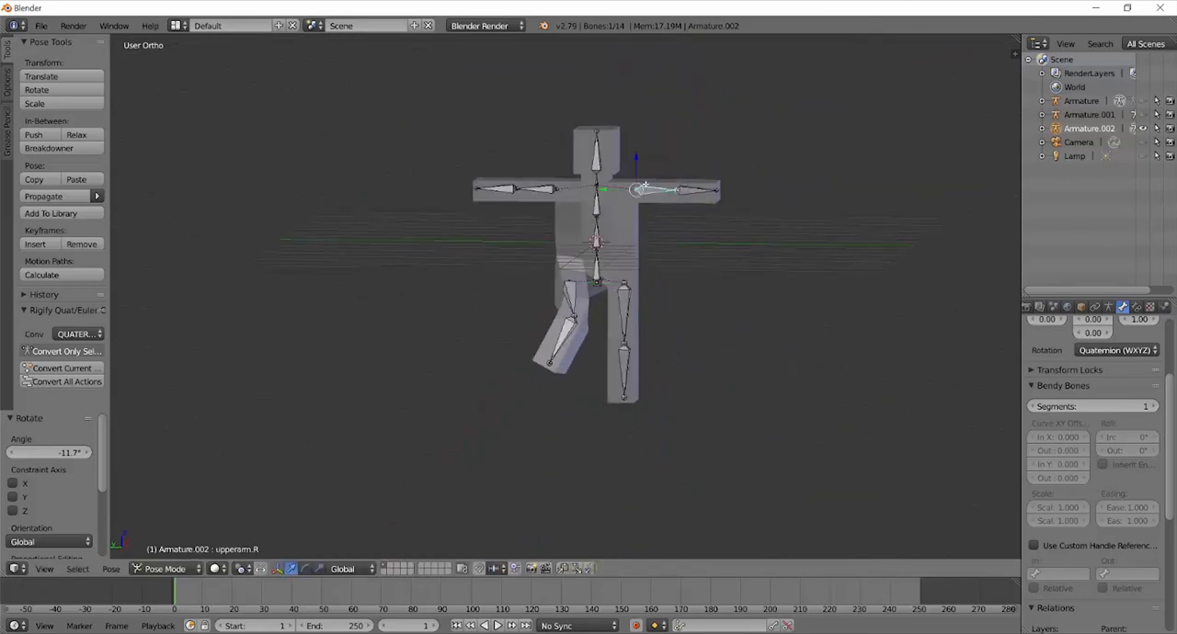
{"action": "left_click_drag", "start_coordinate": [644, 187], "coordinate": [680, 234]}
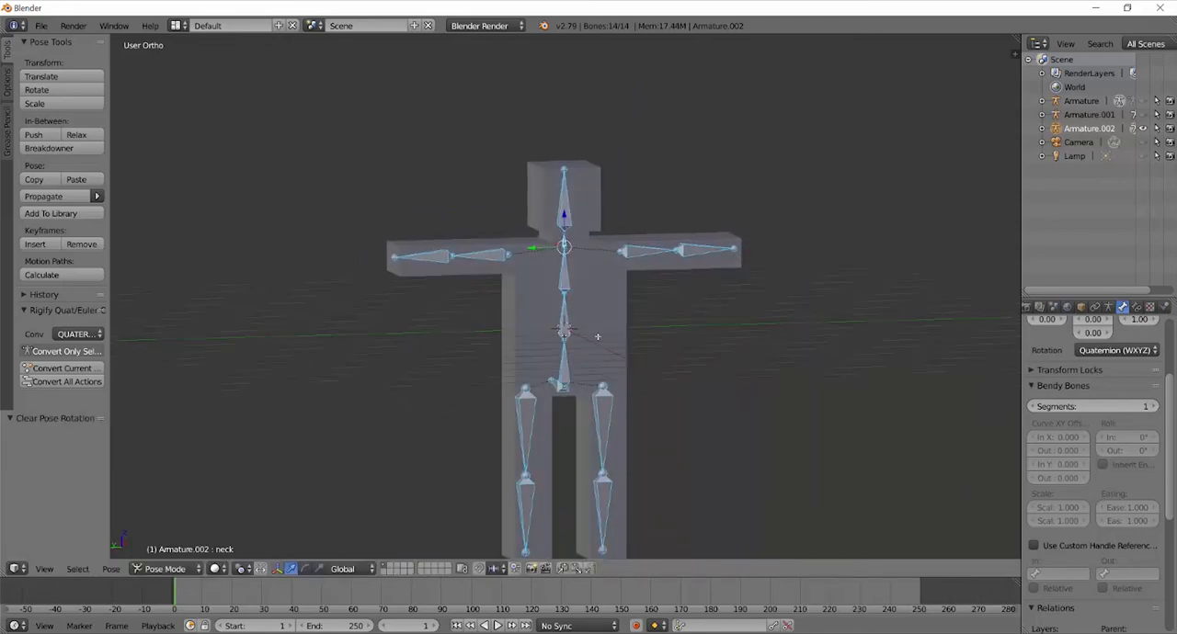
{"action": "left_click", "coordinate": [166, 570]}
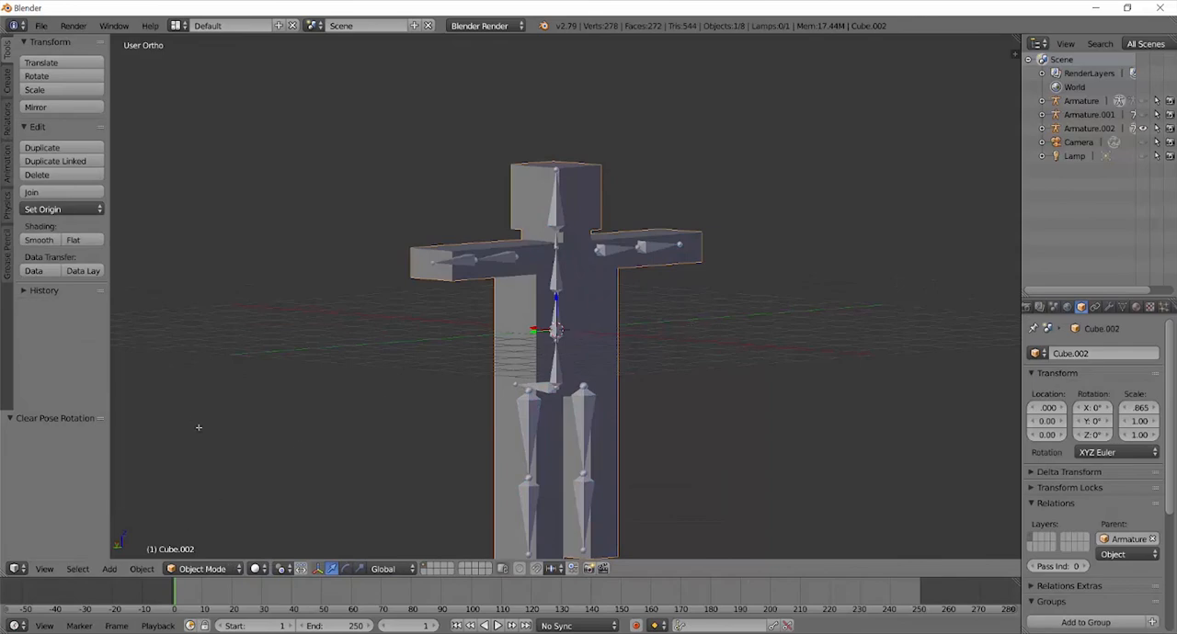
Step: Enter Weight Paint mode and choose the Blur brush from the weight brush list
{"action": "left_click", "coordinate": [201, 568]}
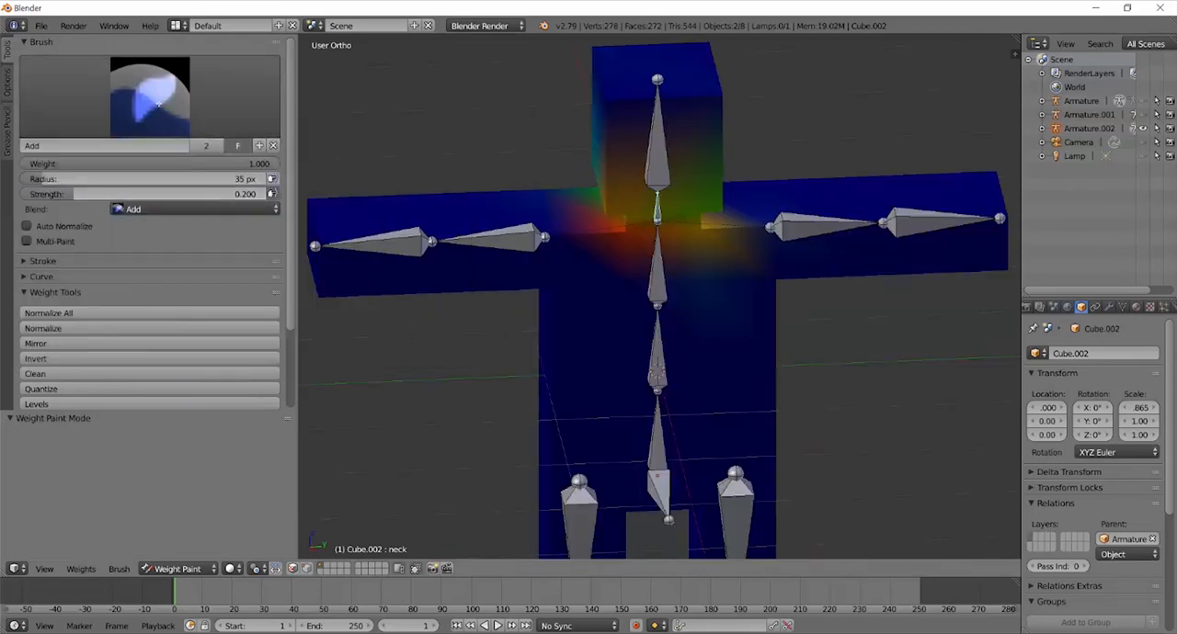
{"action": "left_click", "coordinate": [133, 210]}
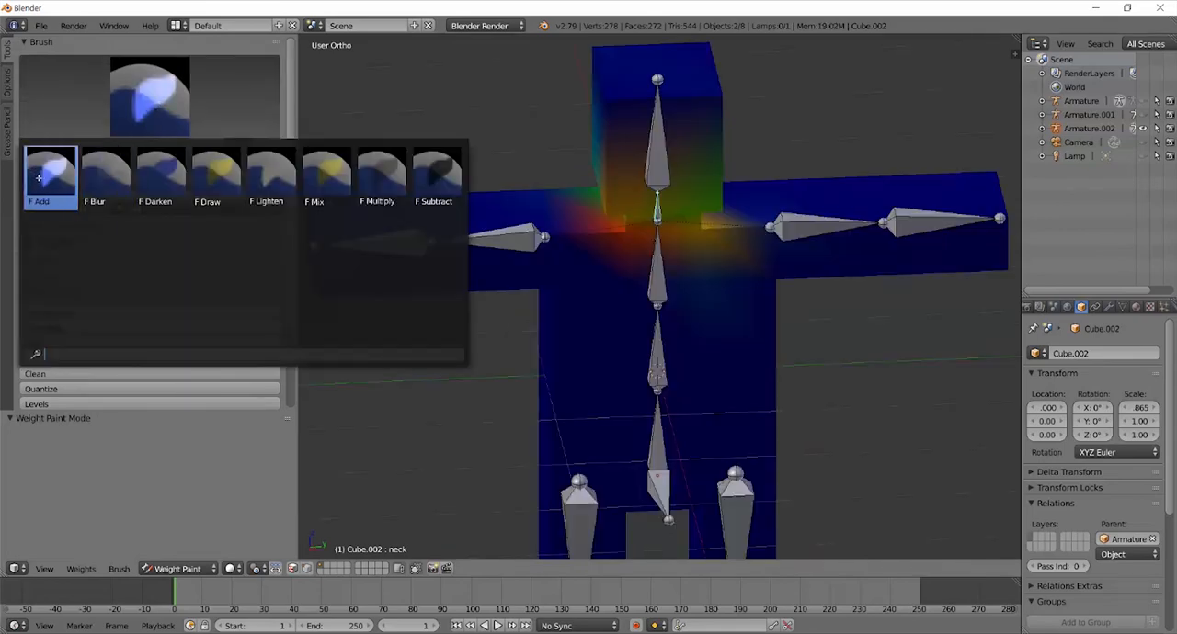
{"action": "left_click", "coordinate": [381, 171]}
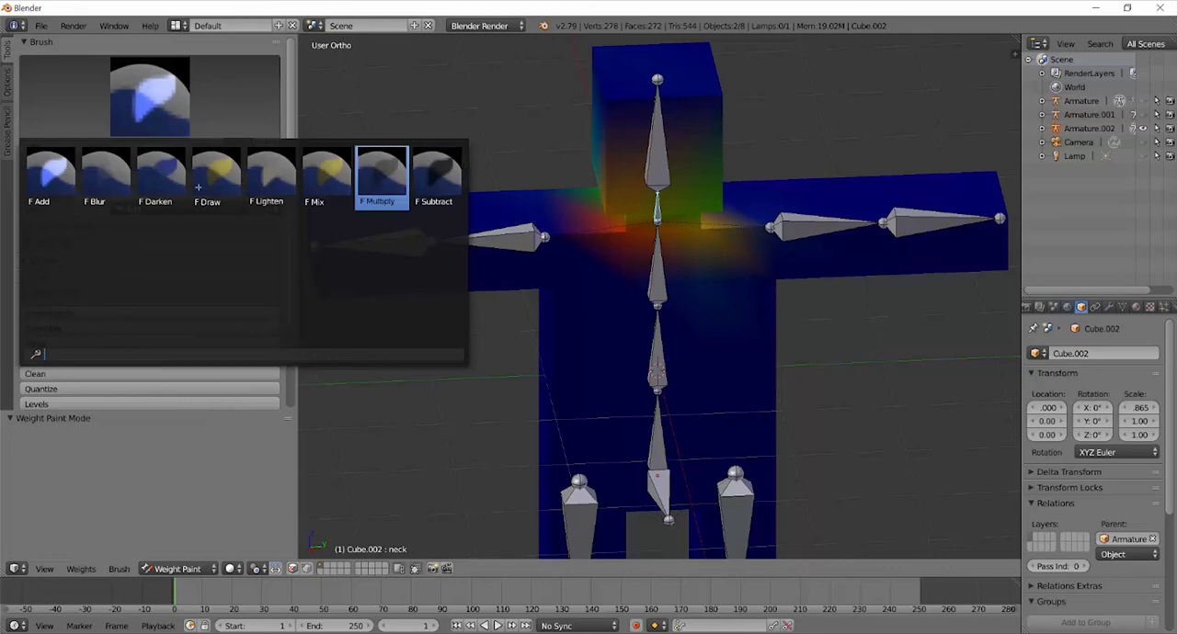
{"action": "left_click", "coordinate": [50, 174]}
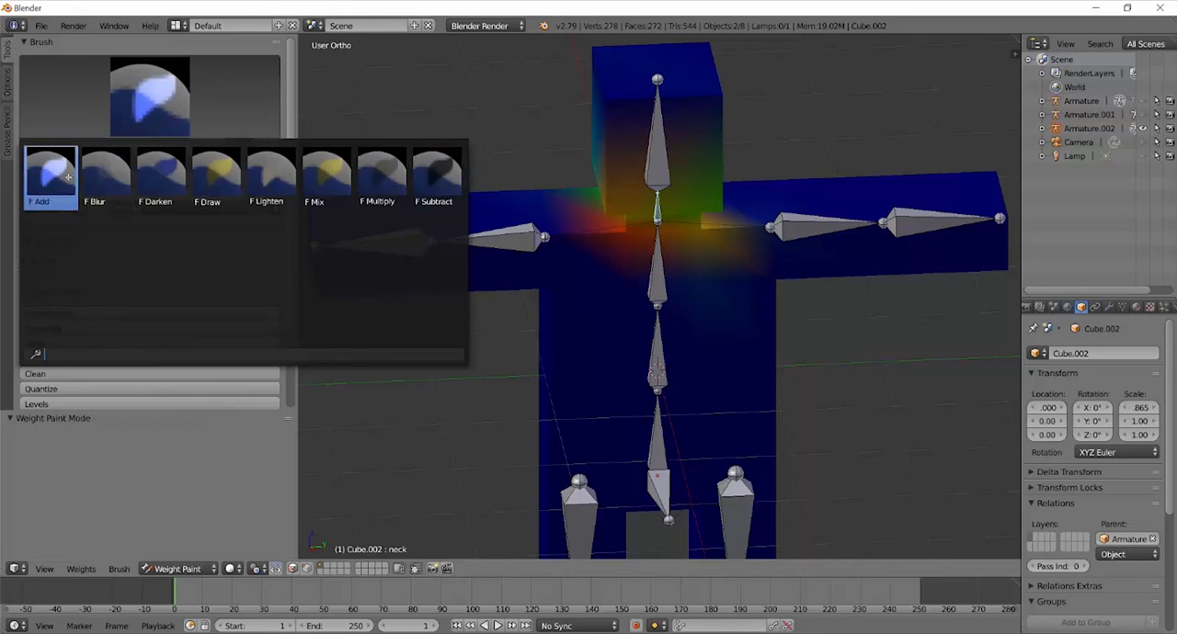
{"action": "left_click", "coordinate": [434, 175]}
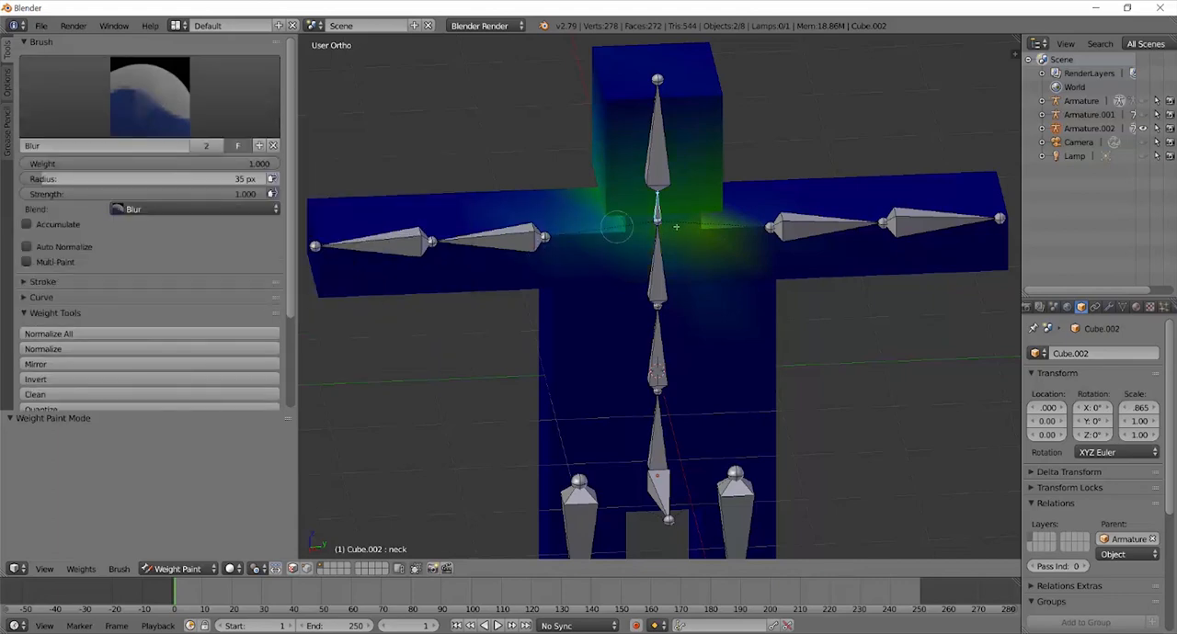
Step: Blur the neck weights across the shoulders into a smooth gradient with a larger radius
{"action": "left_click_drag", "start_coordinate": [616, 228], "coordinate": [651, 202]}
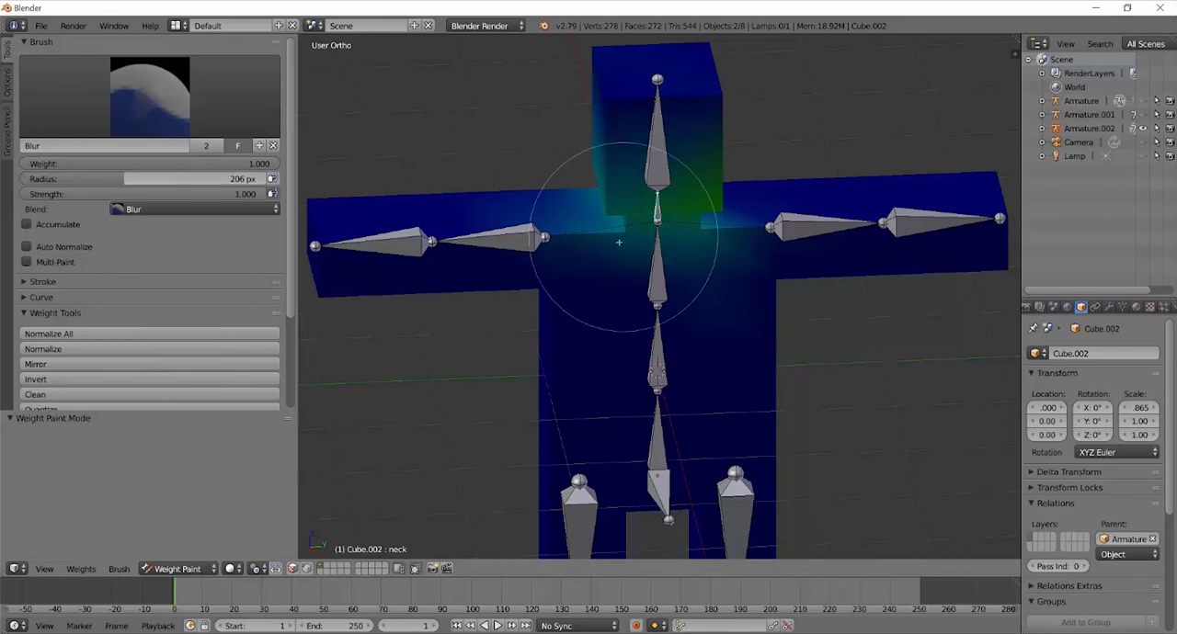
{"action": "left_click", "coordinate": [617, 243]}
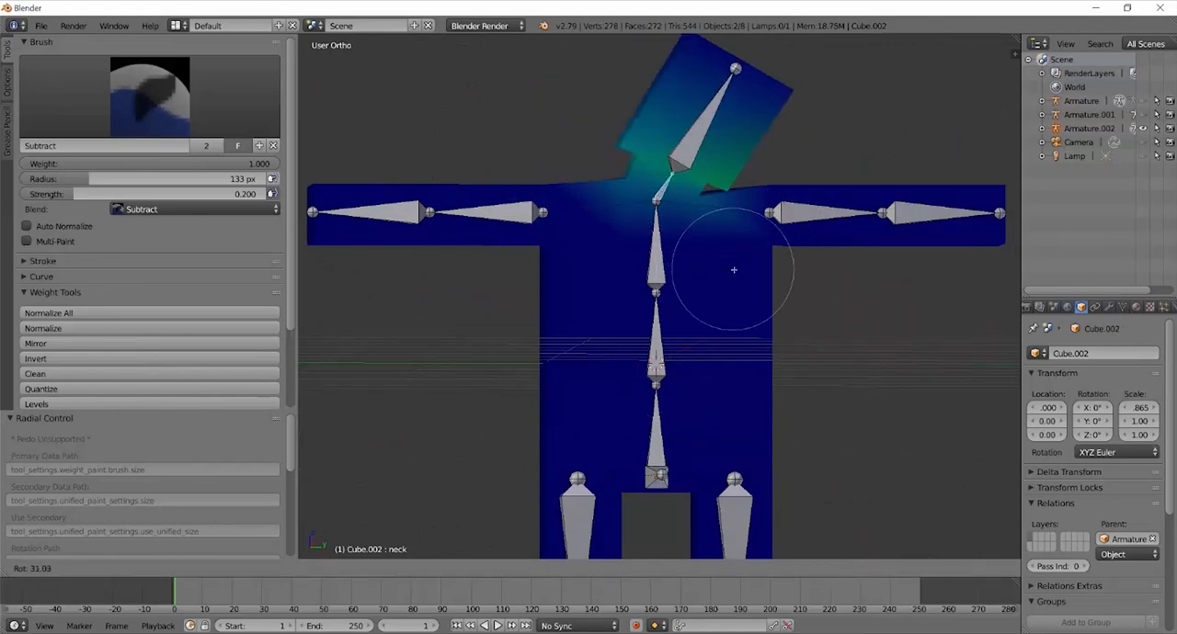
Step: Subtract the neck group's weight from the chest and leftover shoulder areas
{"action": "left_click_drag", "start_coordinate": [734, 268], "coordinate": [814, 211]}
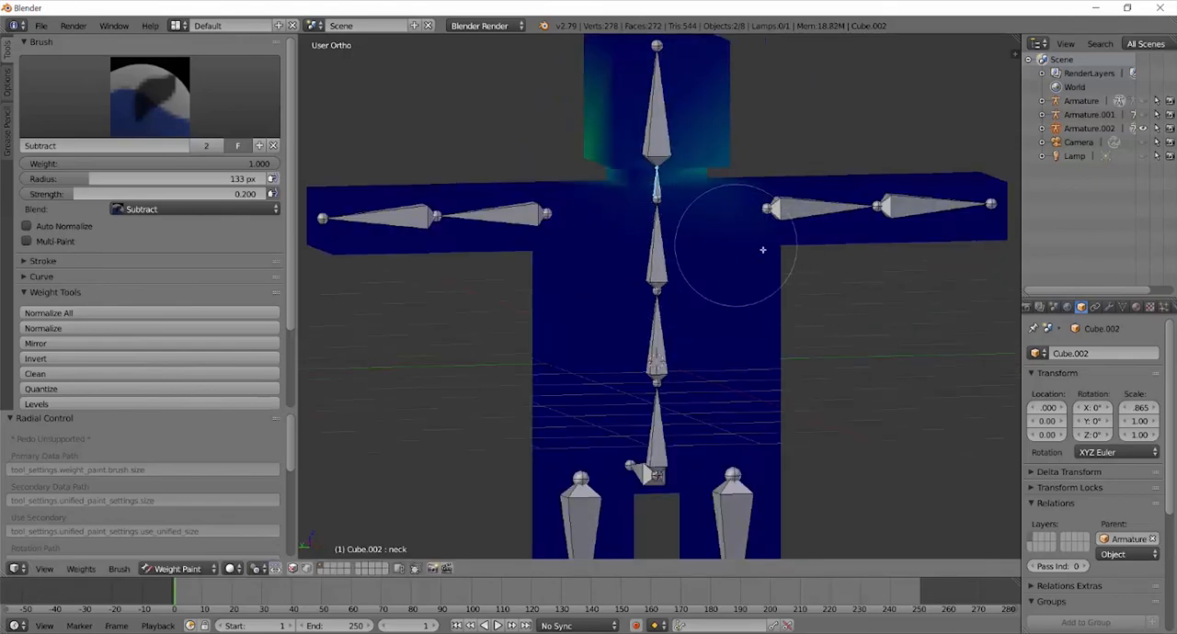
{"action": "left_click_drag", "start_coordinate": [761, 250], "coordinate": [736, 169]}
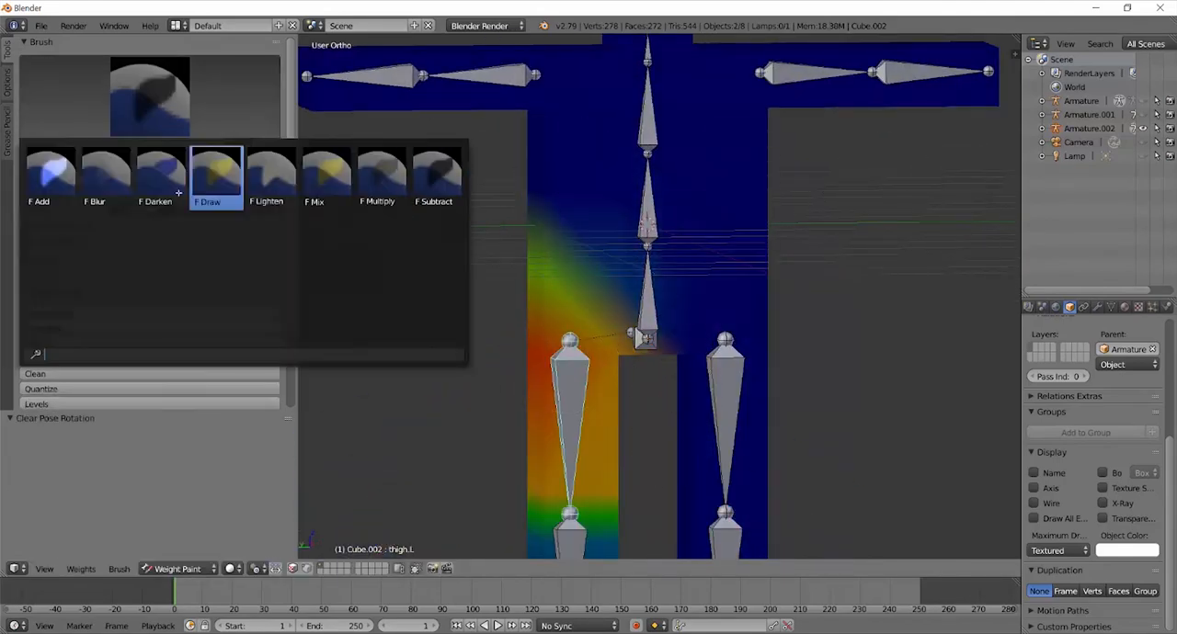
Step: Switch to Pose Mode and rotate upperarm.R so the mesh arm bends with it
{"action": "left_click", "coordinate": [175, 568]}
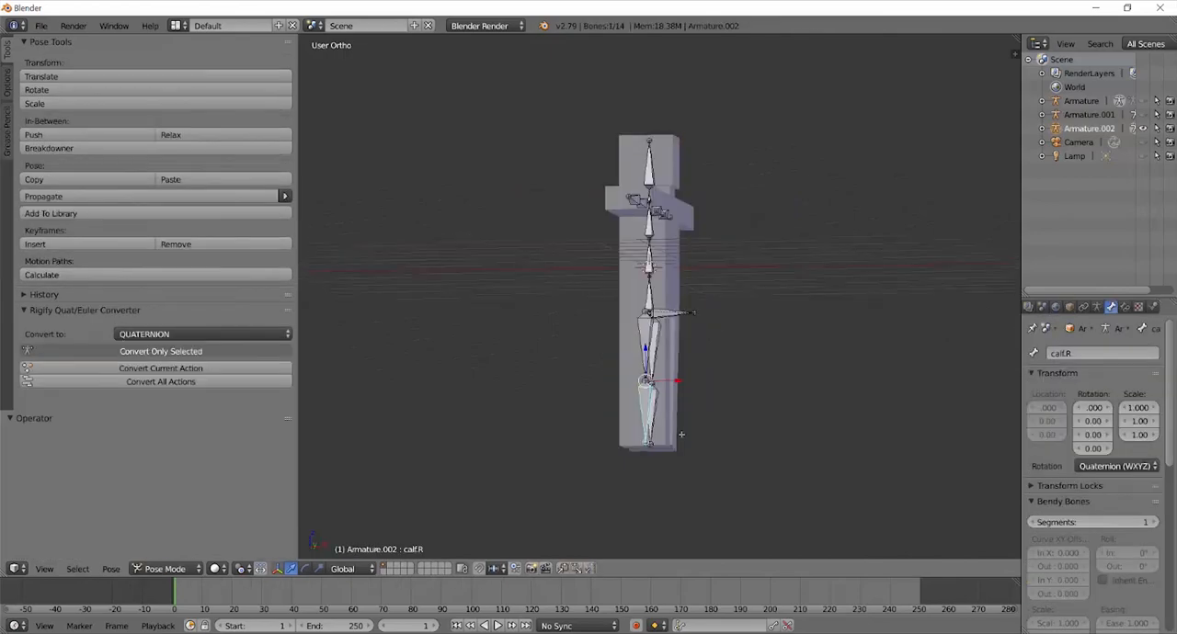
{"action": "left_click_drag", "start_coordinate": [677, 382], "coordinate": [776, 266]}
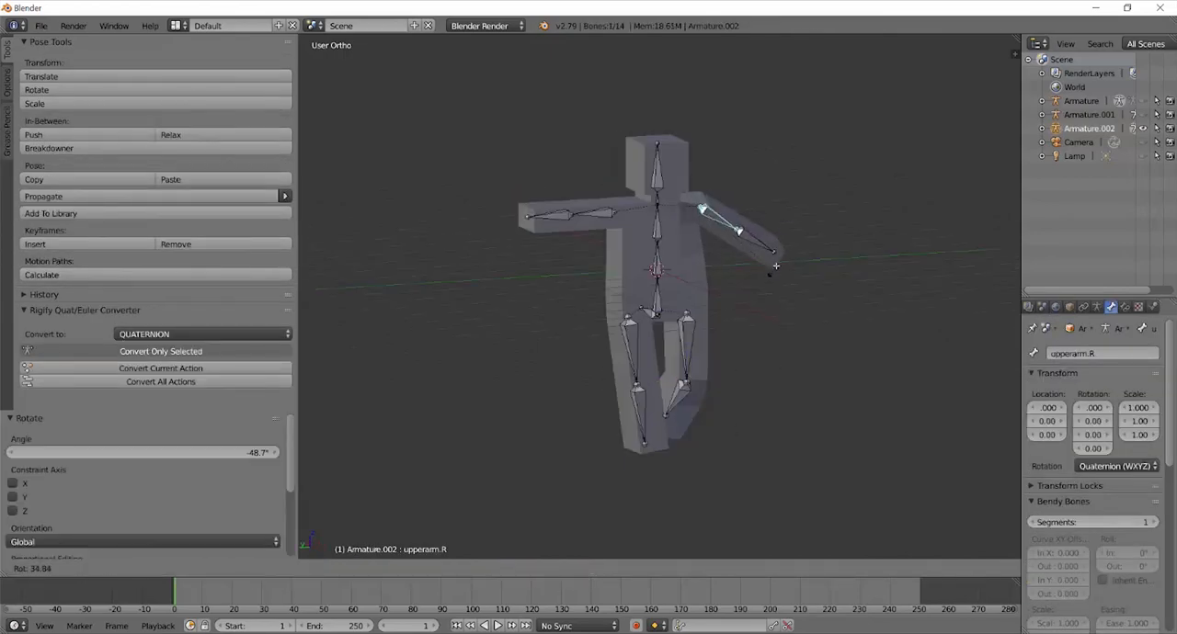